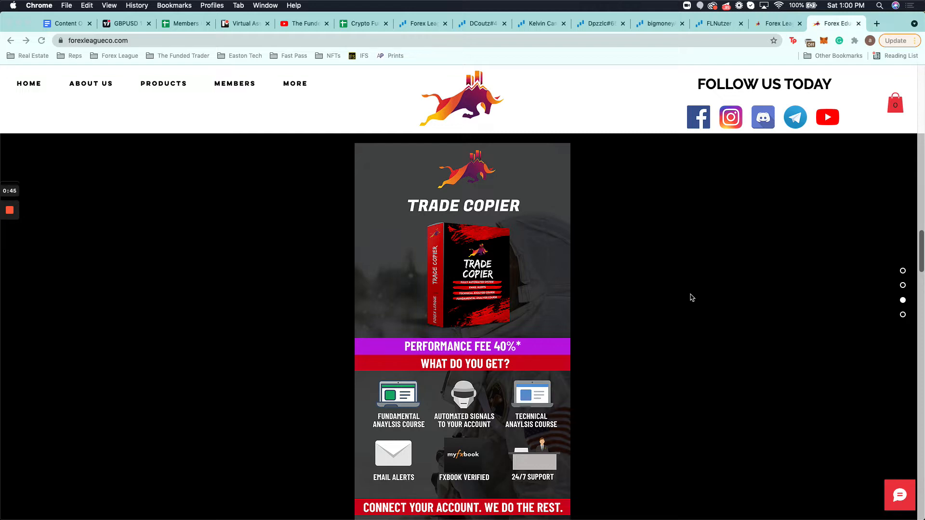
mouse_move(470, 378)
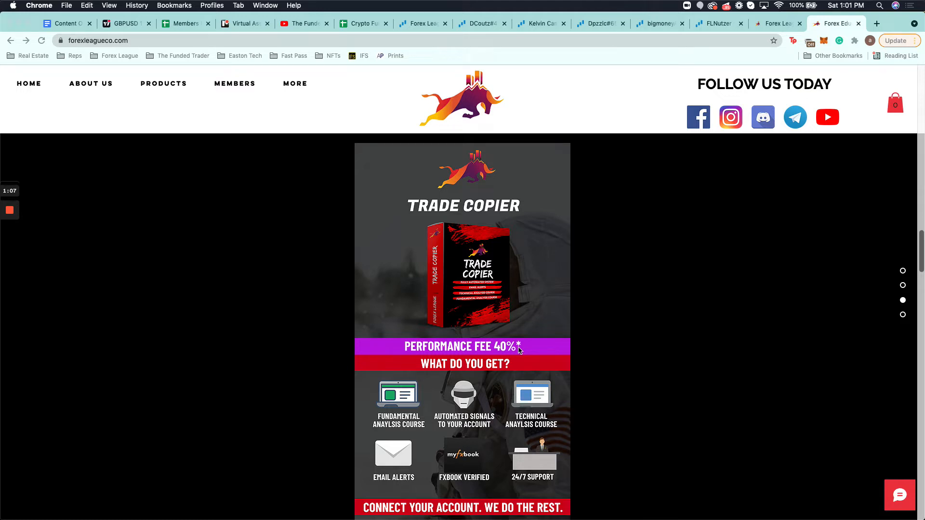
mouse_move(733, 59)
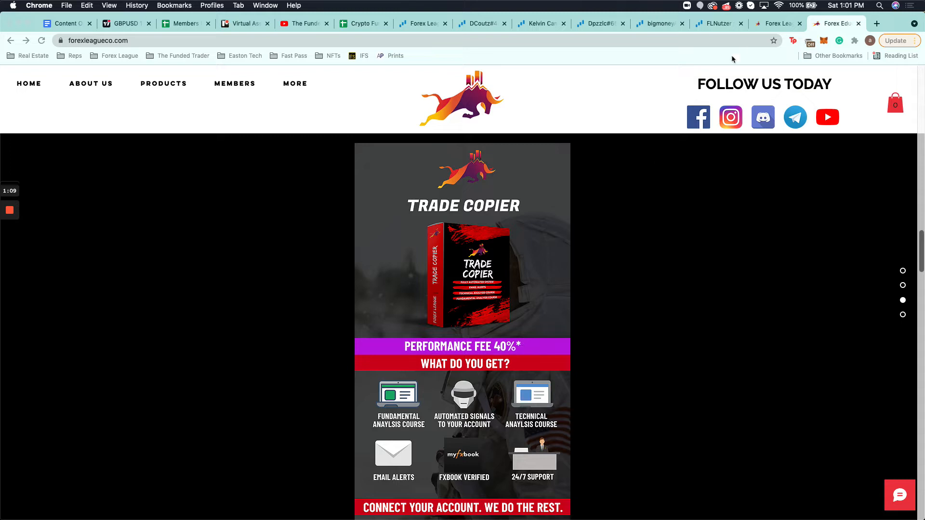
mouse_move(762, 31)
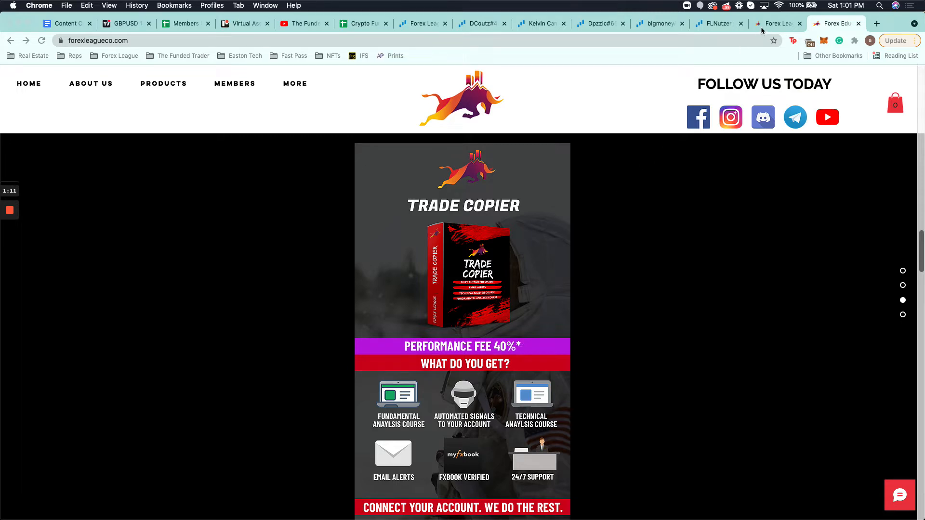
- Show Teachable's Trade Copier curriculum, with lessons from Forex League Community through Results
left_click(779, 23)
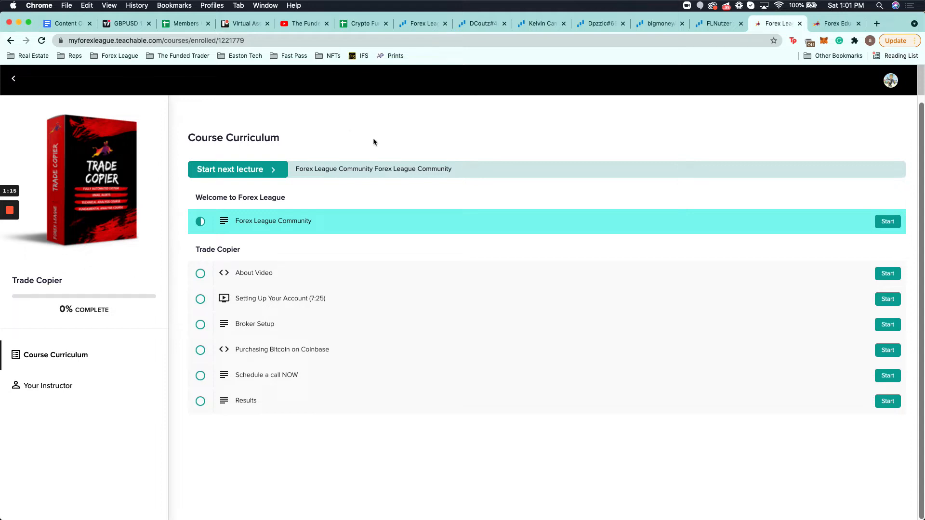
mouse_move(267, 375)
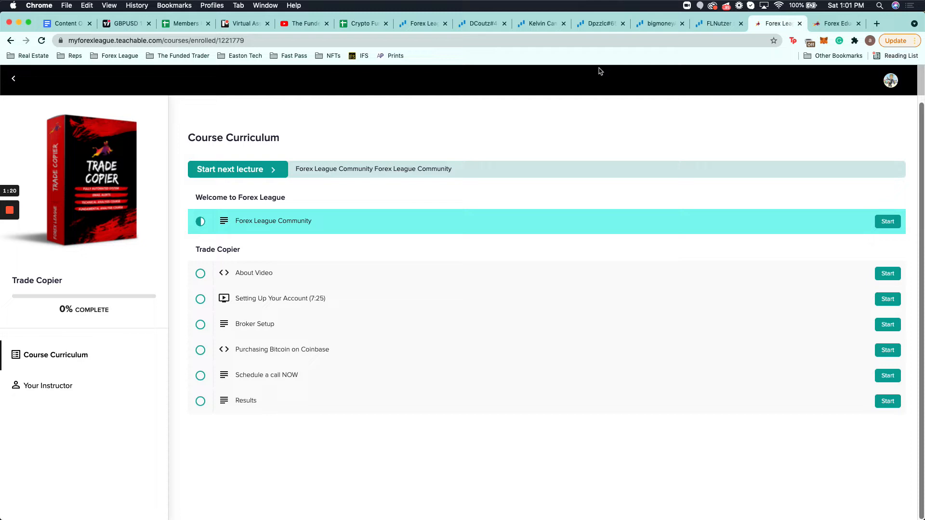
- Display the Forex League Trade Copier Manual dashboard: 94.8% growth, 714 trades, 80.67% win rate
left_click(420, 24)
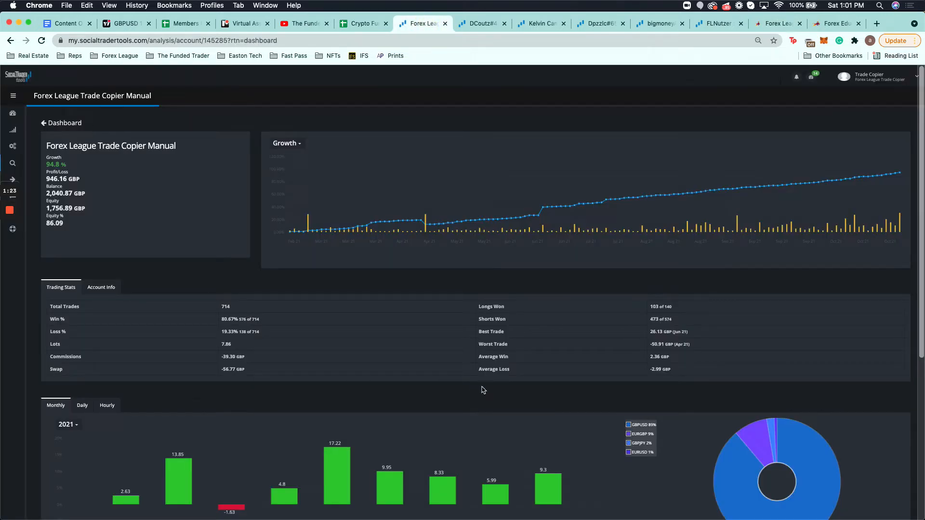
mouse_move(620, 203)
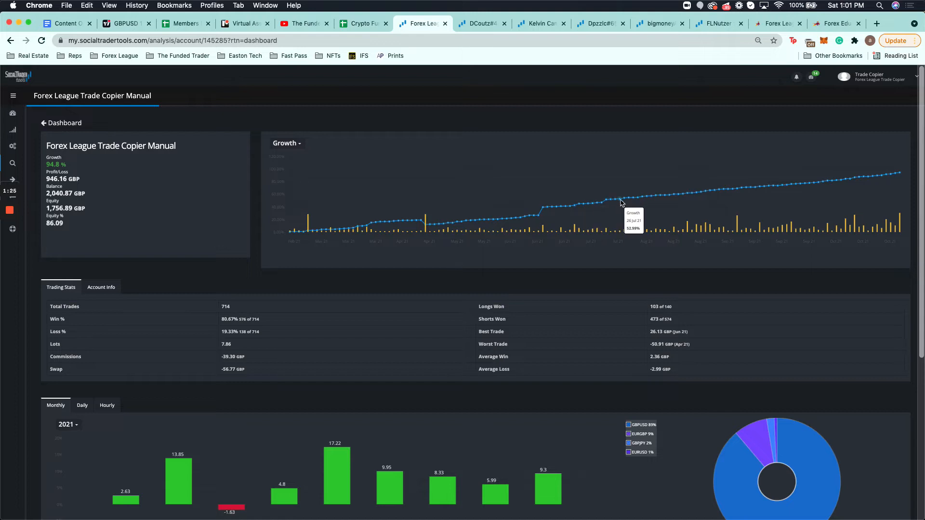
mouse_move(826, 185)
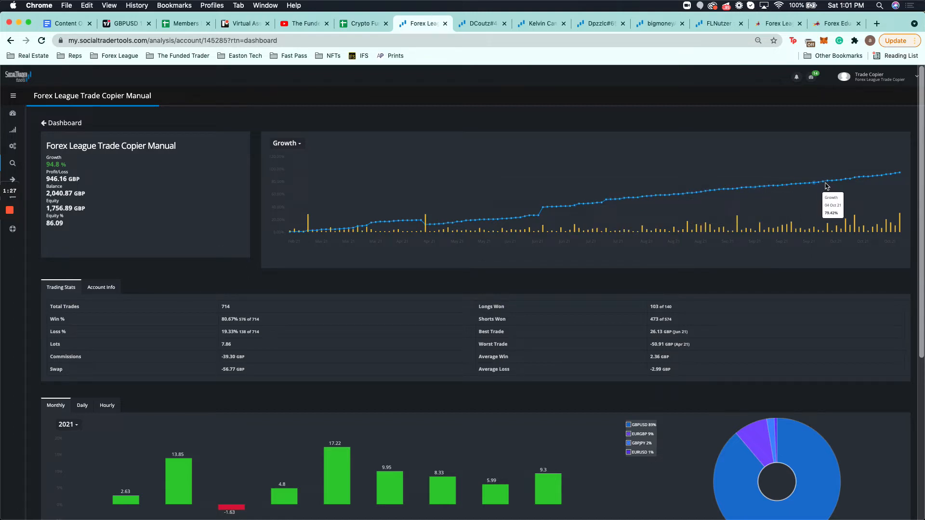
mouse_move(900, 177)
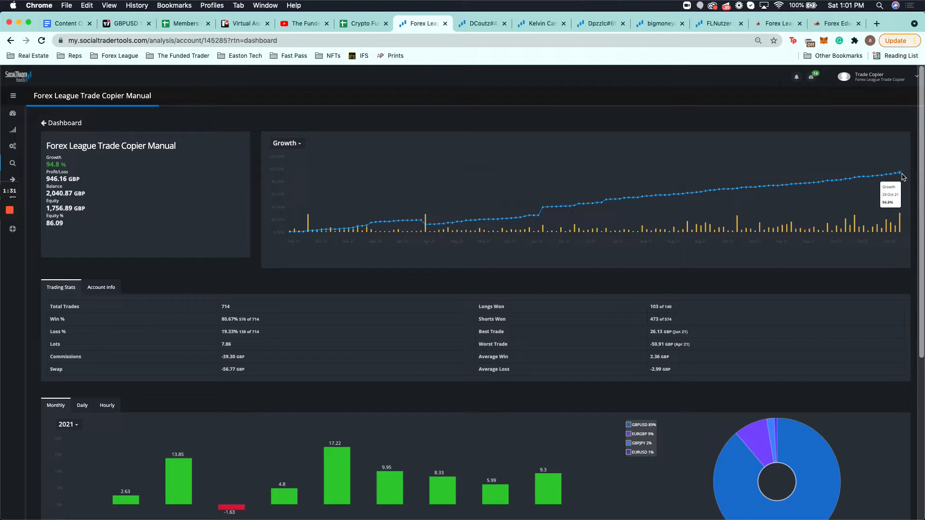
mouse_move(289, 233)
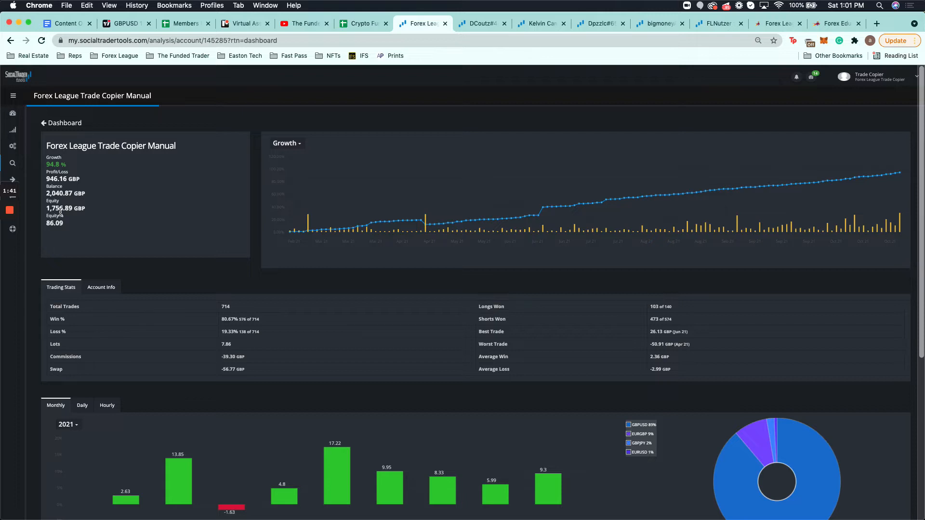
mouse_move(394, 266)
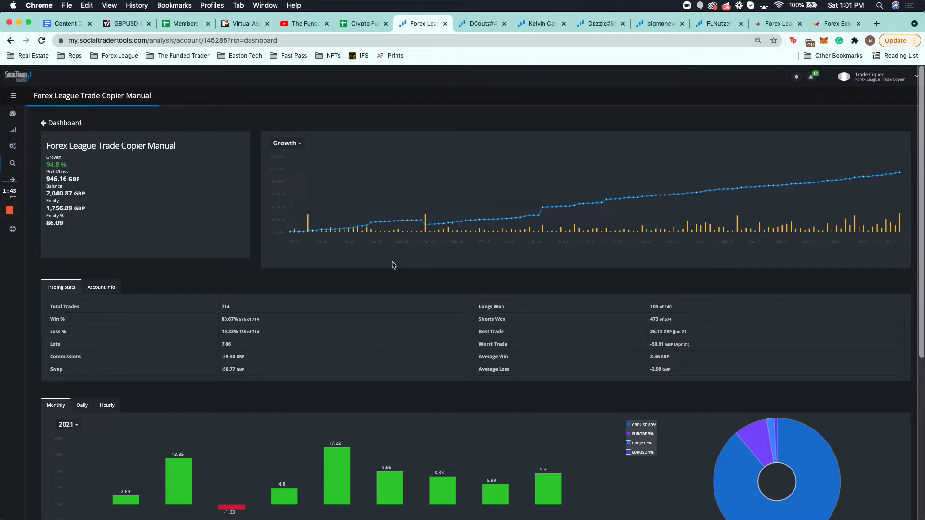
mouse_move(321, 231)
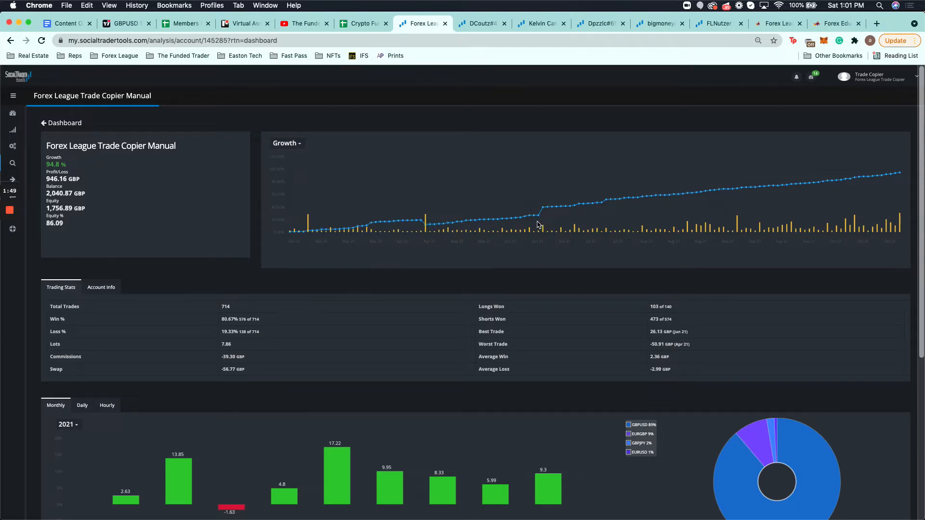
mouse_move(297, 246)
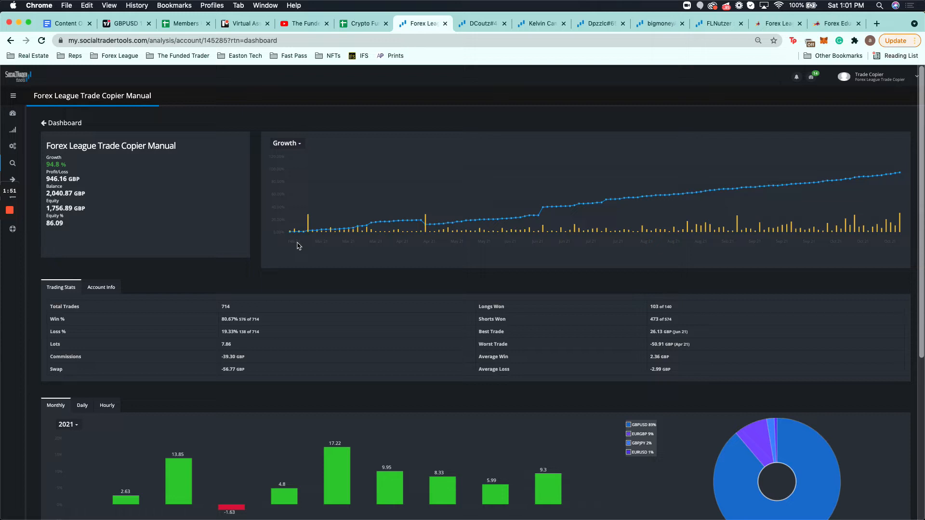
mouse_move(290, 232)
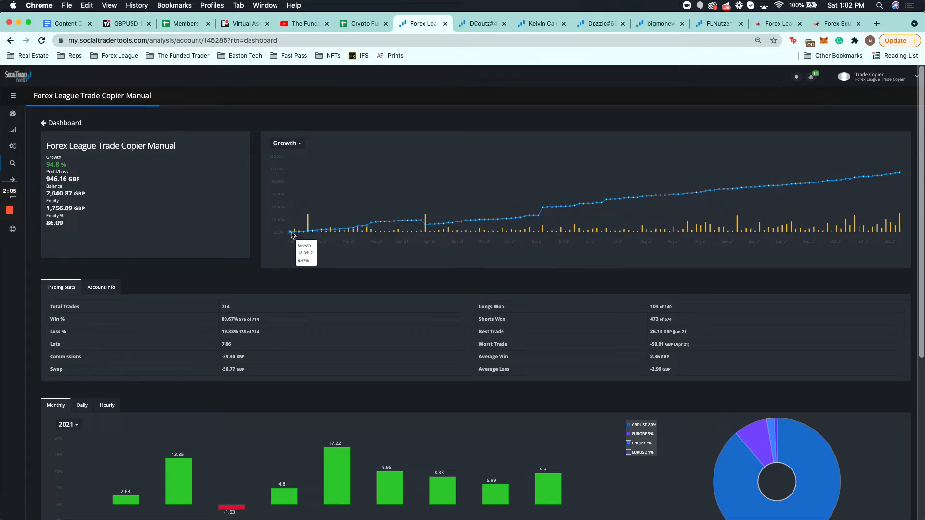
mouse_move(280, 329)
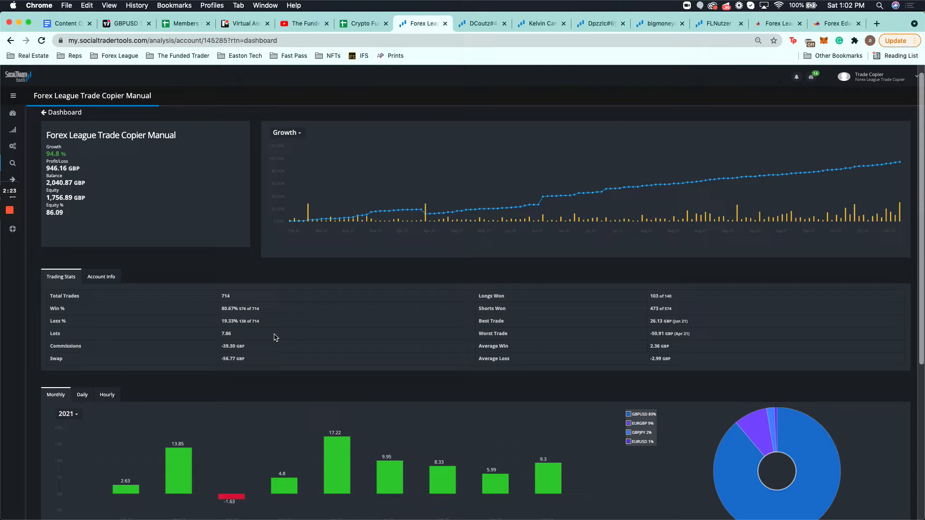
mouse_move(676, 302)
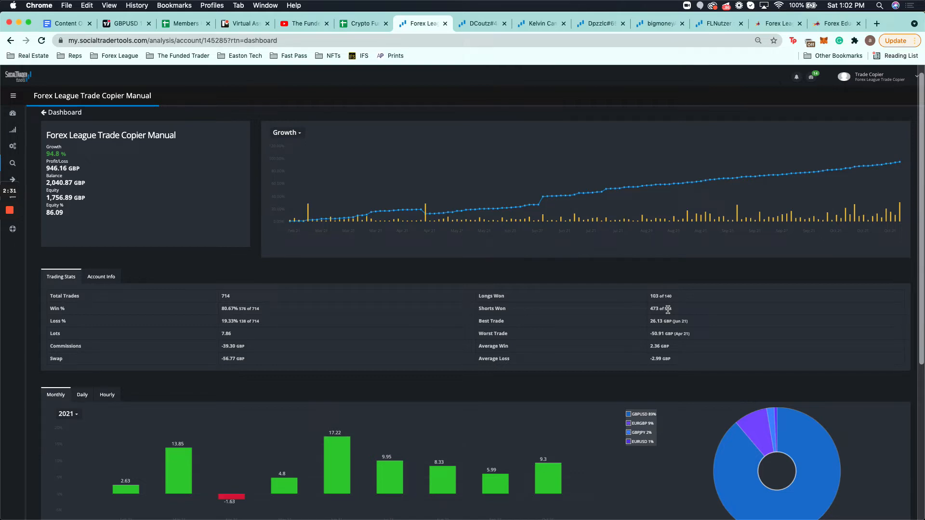
mouse_move(679, 288)
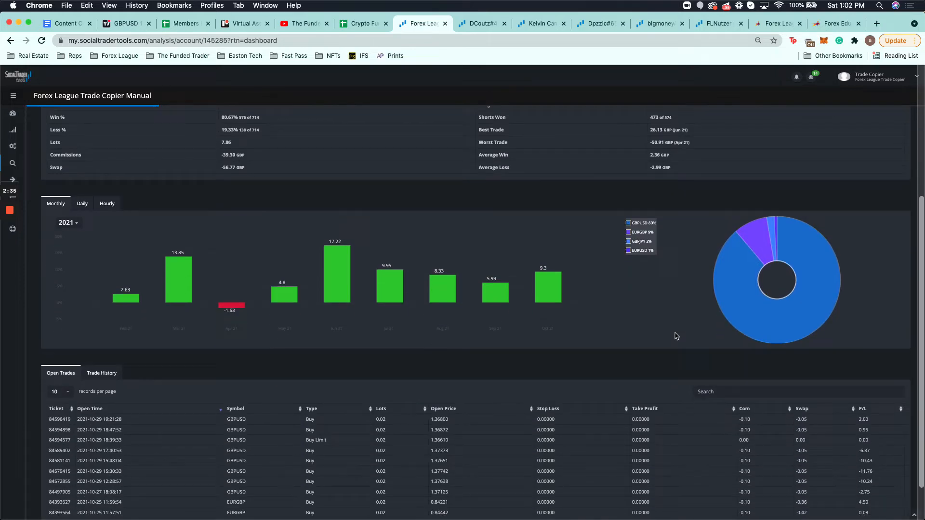
- Scroll through the forex21 calculator projecting 5000 at 8% monthly over 12 months
scroll("down", 3)
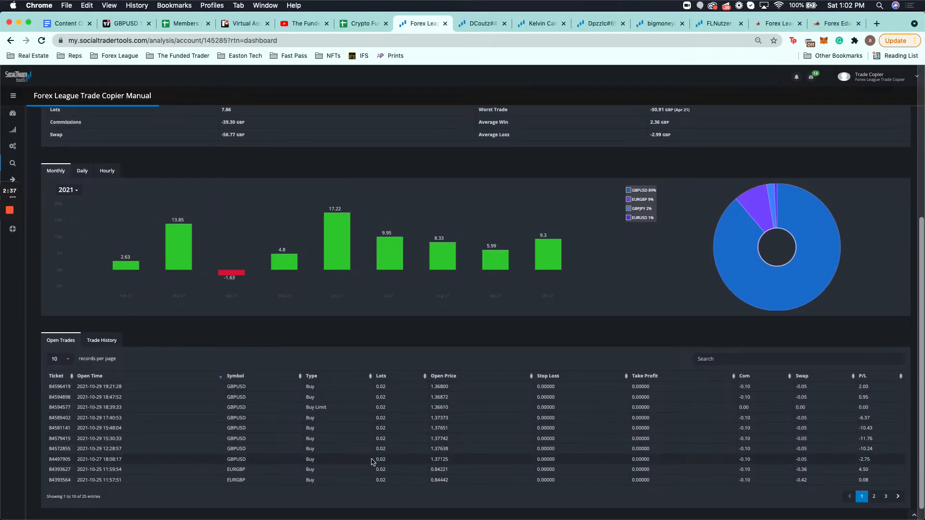
mouse_move(242, 381)
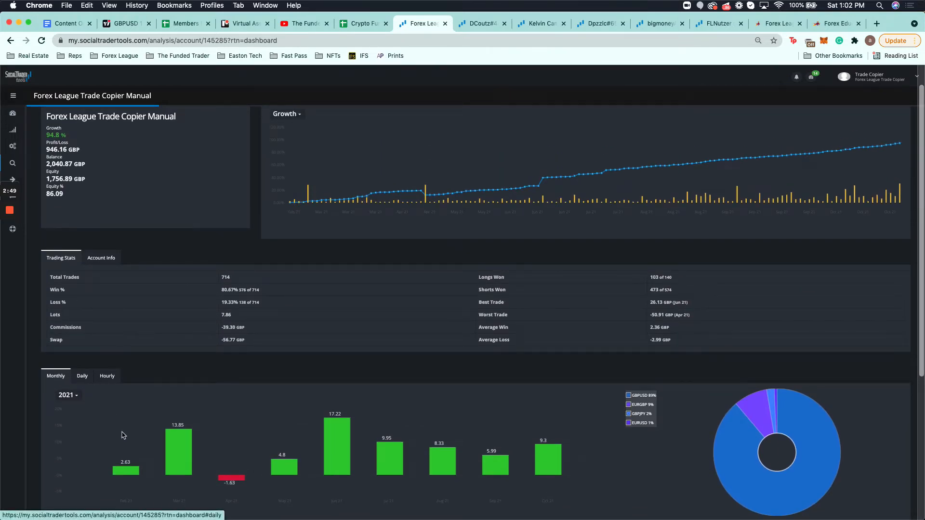
scroll("down", 3)
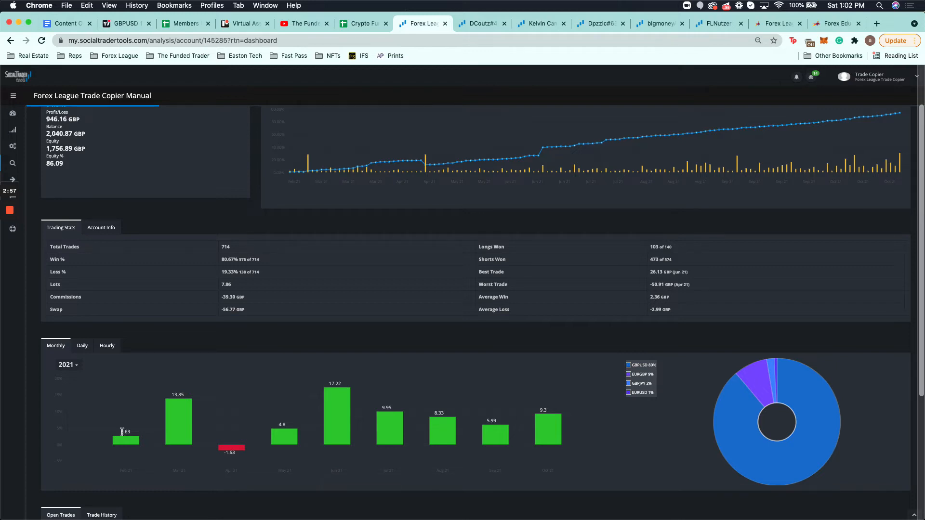
scroll("down", 3)
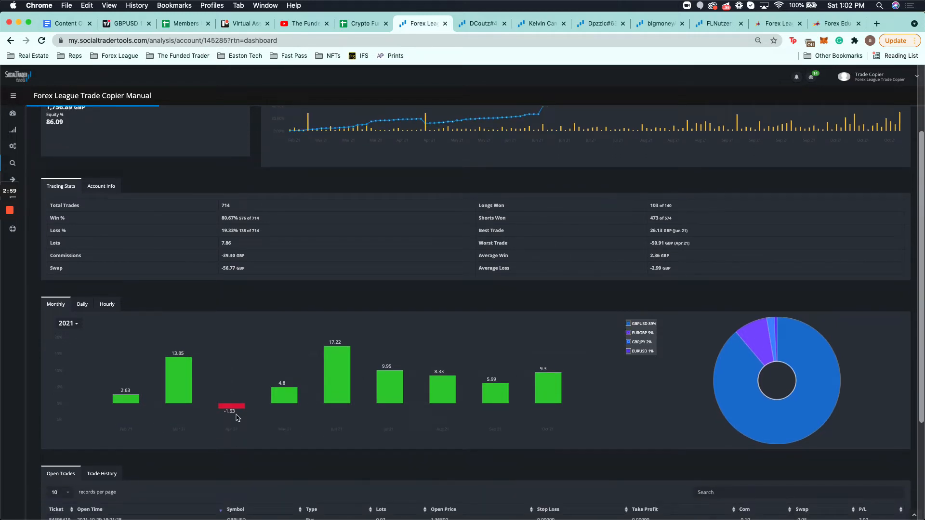
mouse_move(231, 410)
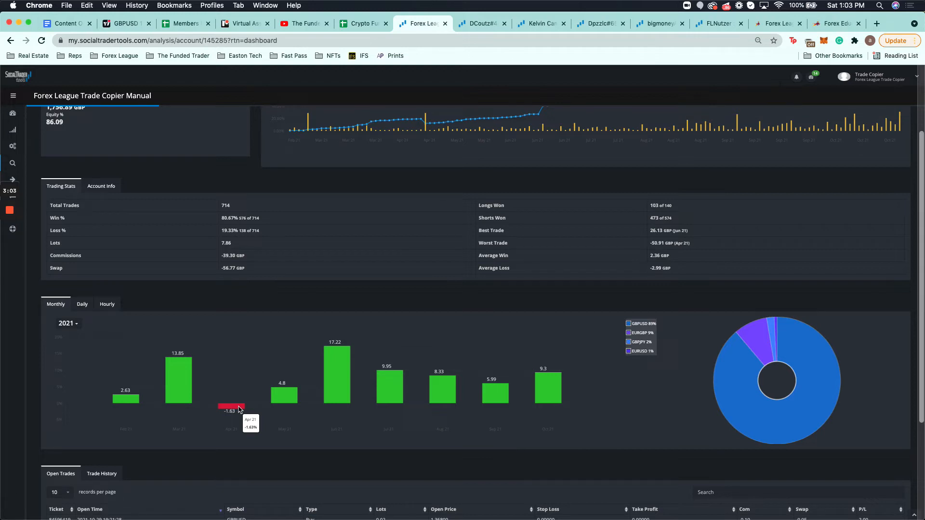
mouse_move(329, 444)
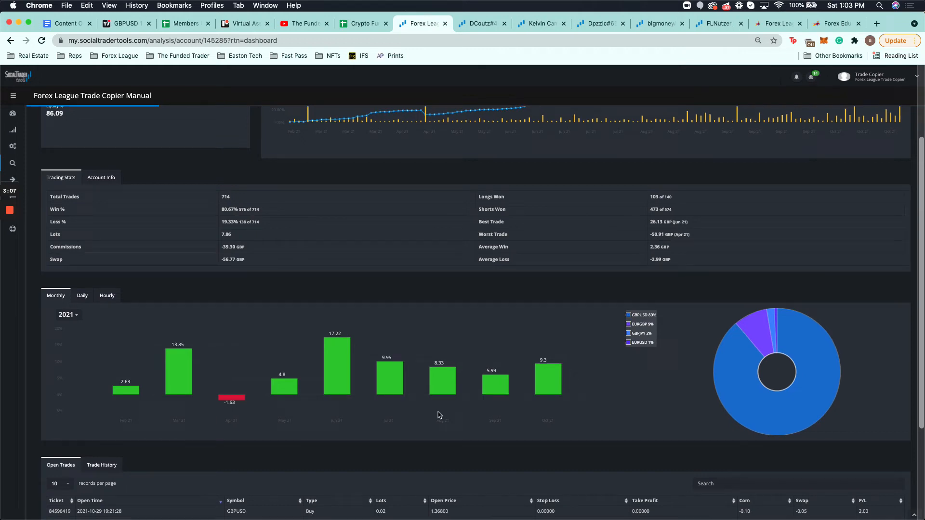
mouse_move(548, 378)
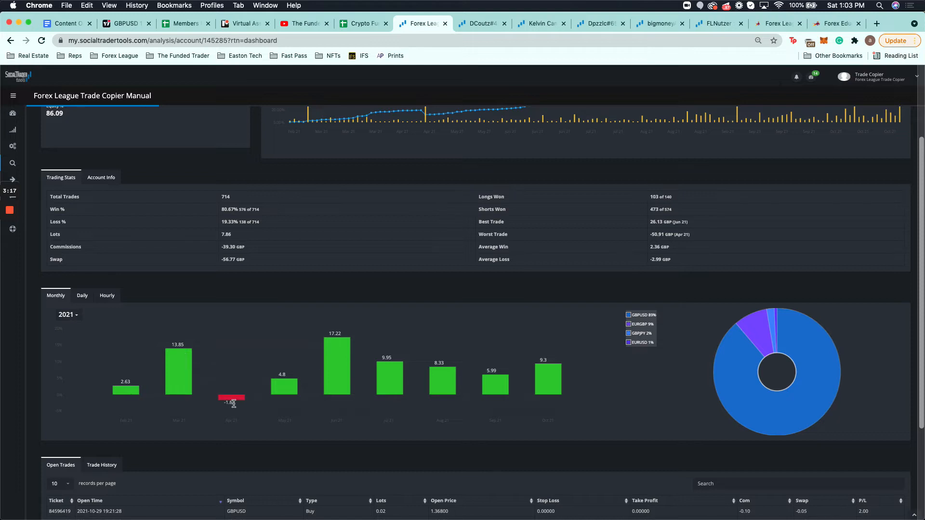
mouse_move(337, 348)
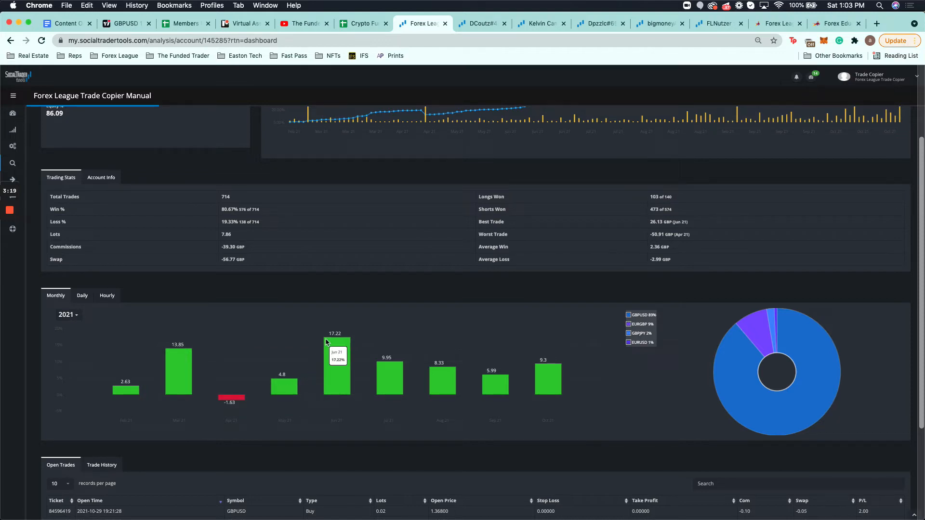
mouse_move(300, 353)
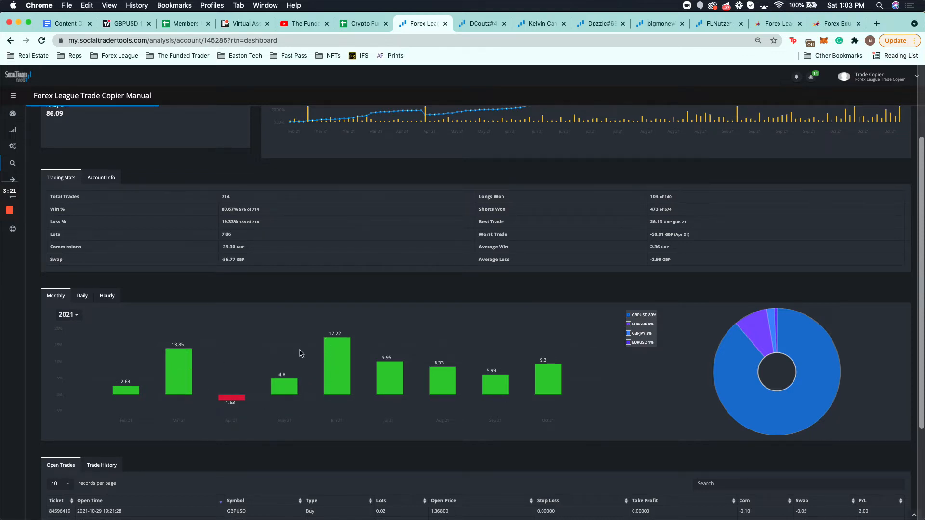
mouse_move(572, 410)
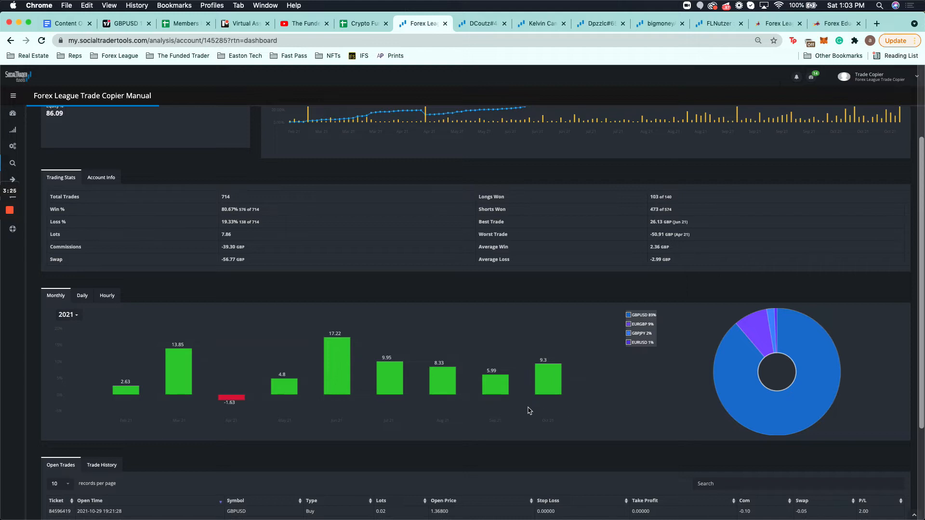
scroll("down", 3)
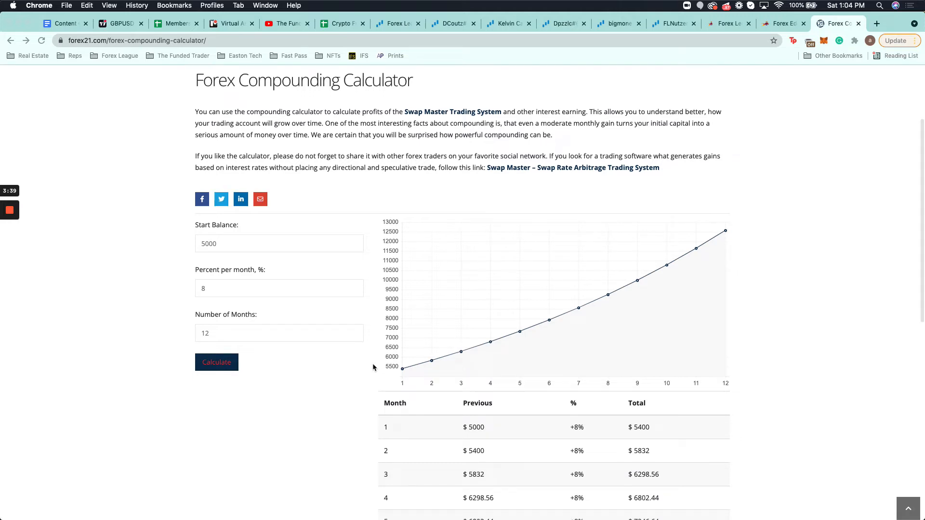
left_click(226, 244)
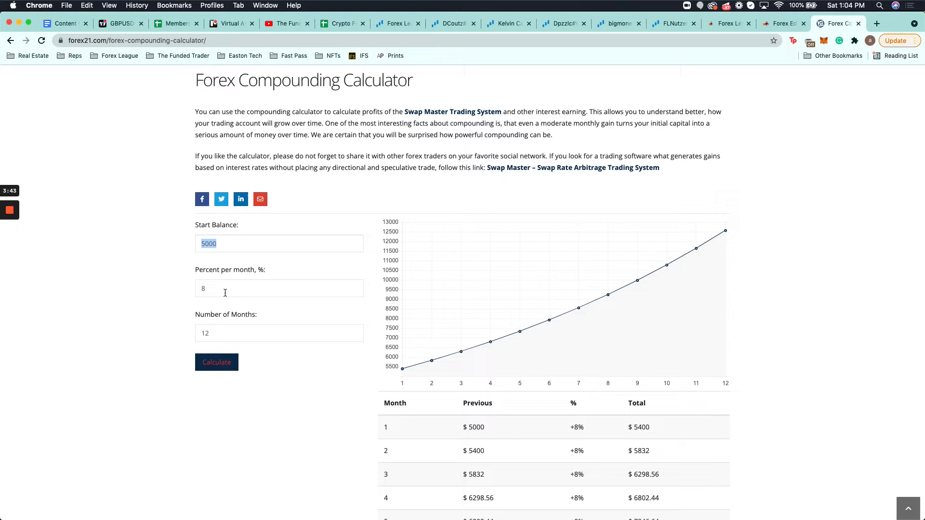
scroll("down", 3)
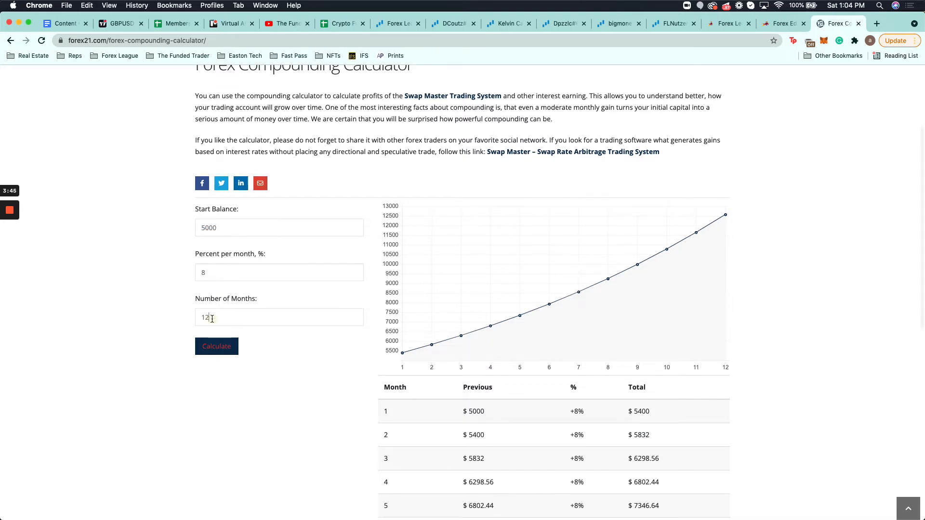
scroll("down", 3)
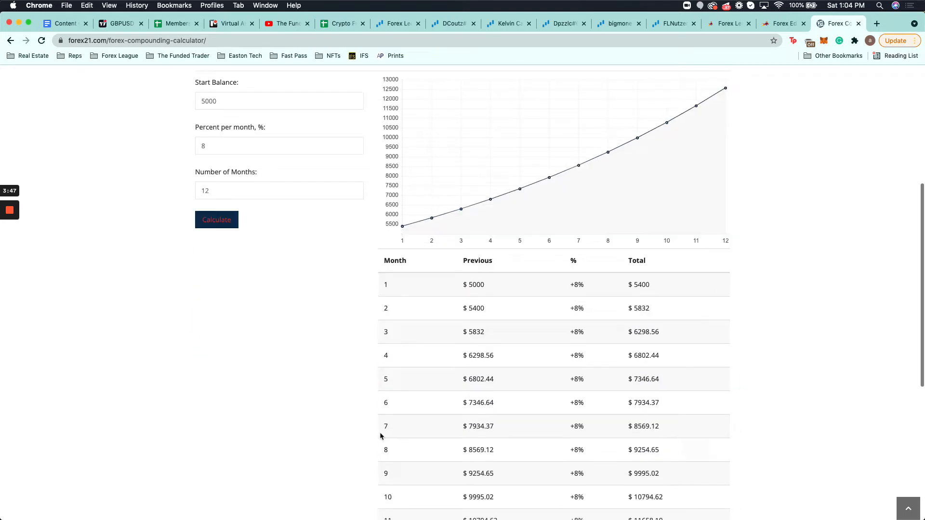
scroll("down", 3)
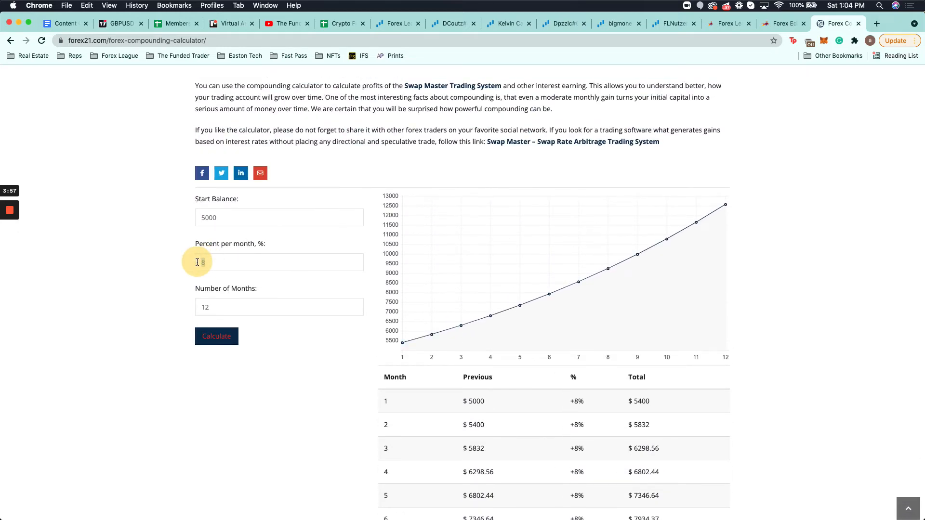
- Recalculate at 10% monthly to $15,692.14, then return to the Trade Copier Manual stats
left_click(216, 336)
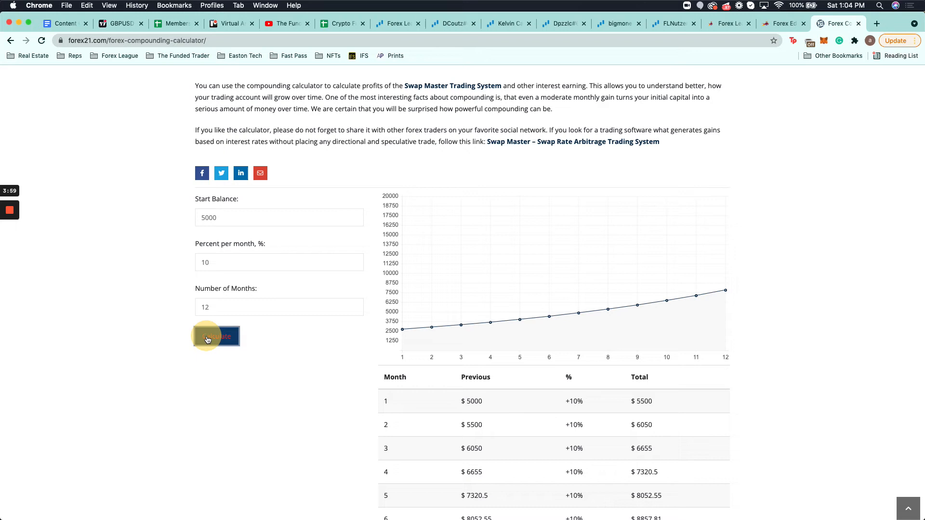
scroll("down", 3)
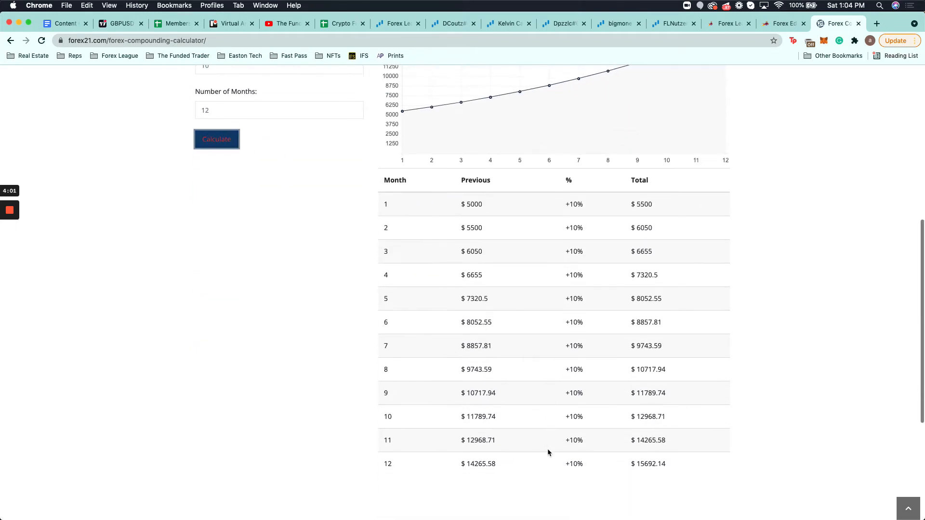
scroll("down", 3)
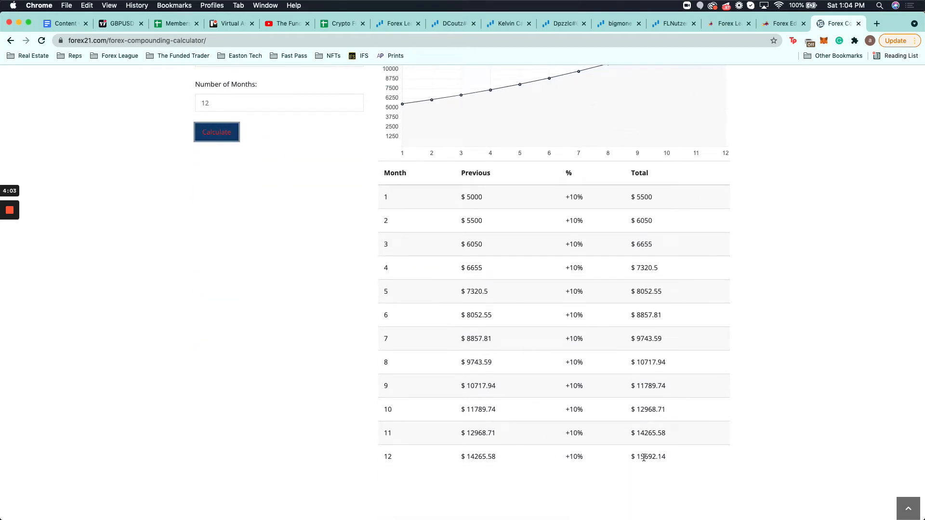
mouse_move(656, 466)
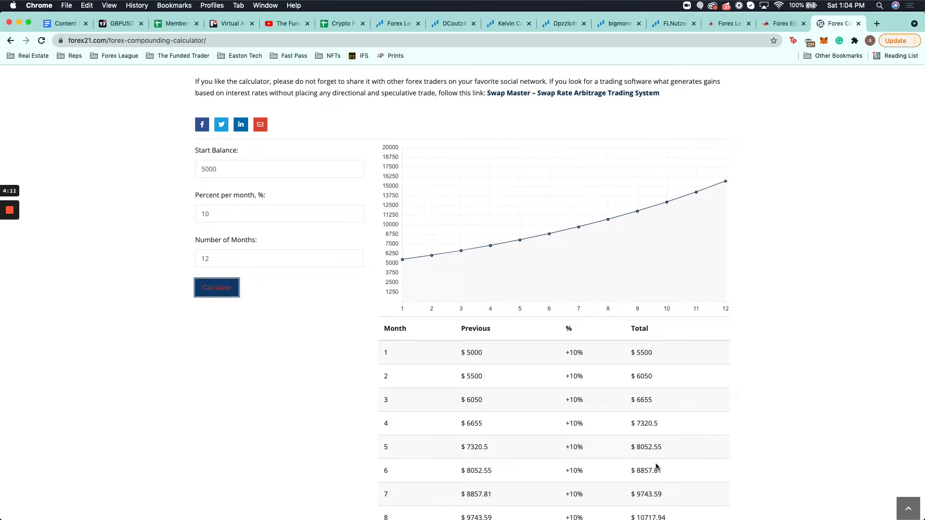
scroll("down", 3)
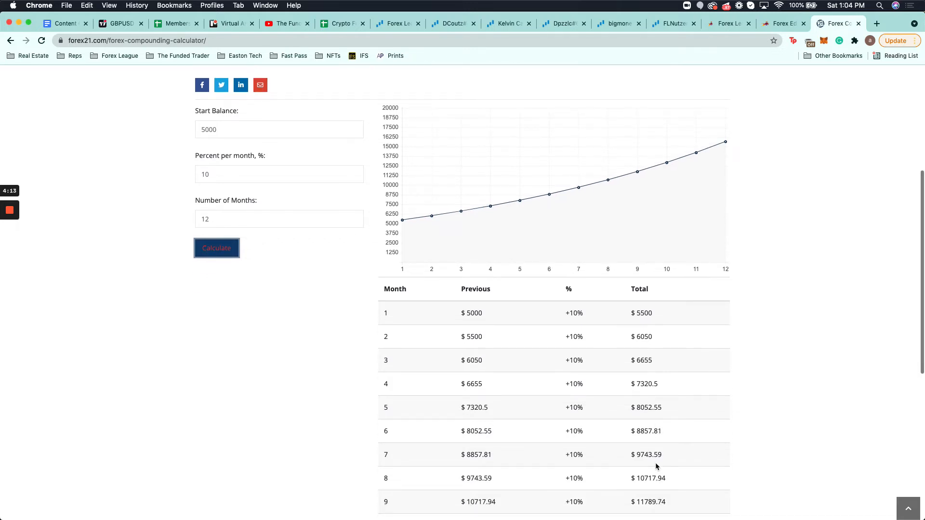
scroll("down", 3)
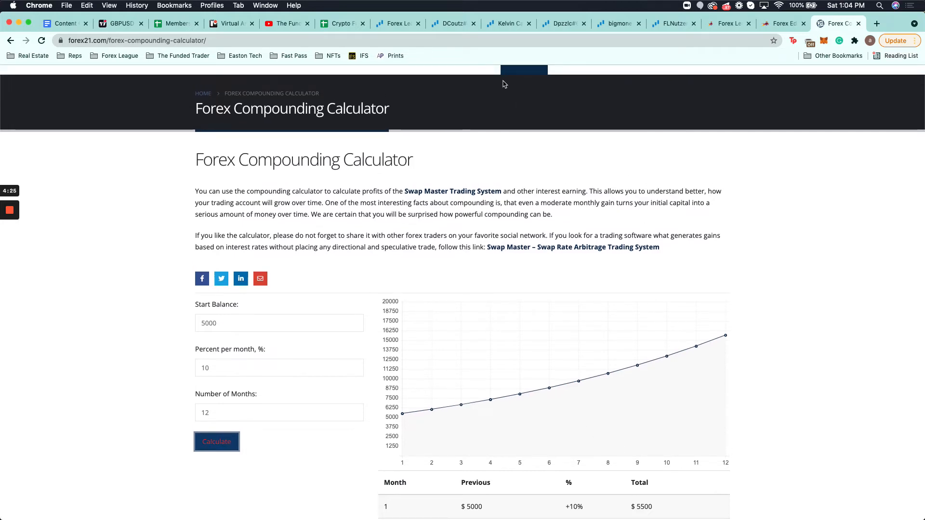
mouse_move(699, 138)
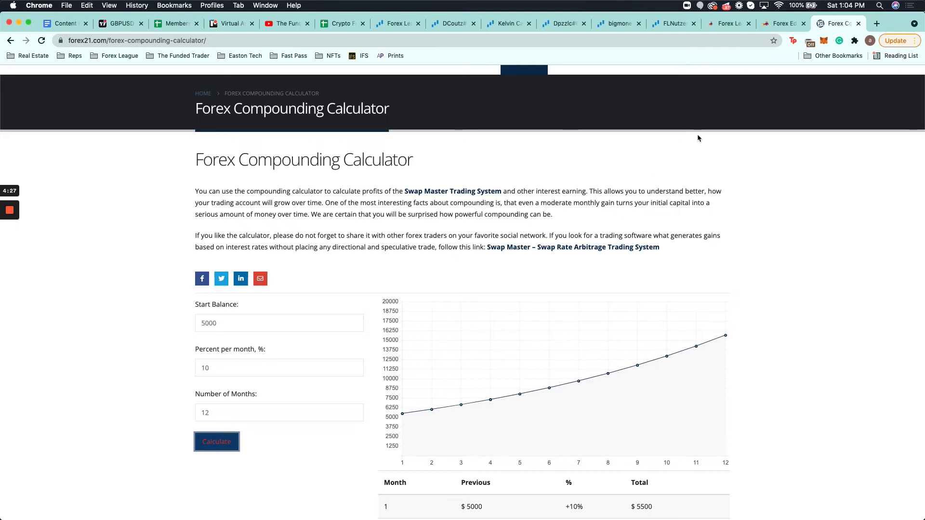
left_click(397, 24)
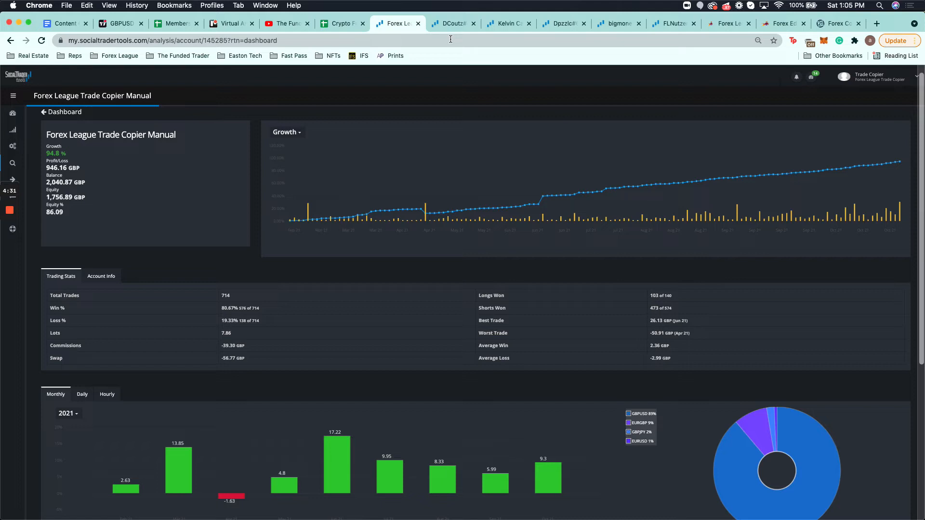
left_click(452, 23)
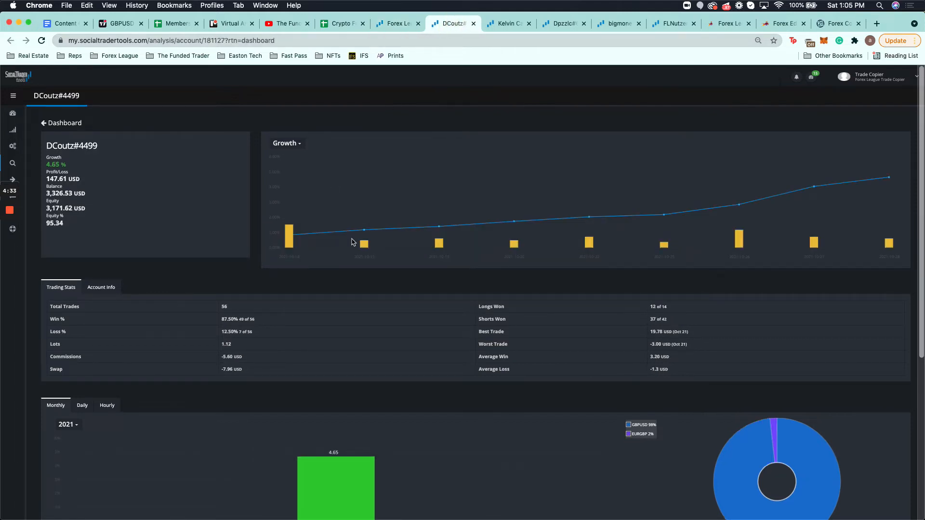
scroll("down", 3)
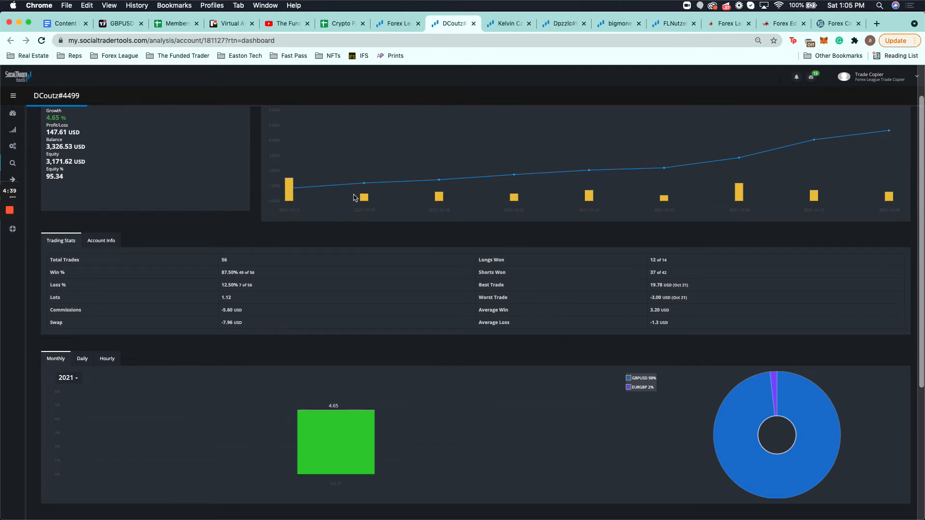
mouse_move(364, 143)
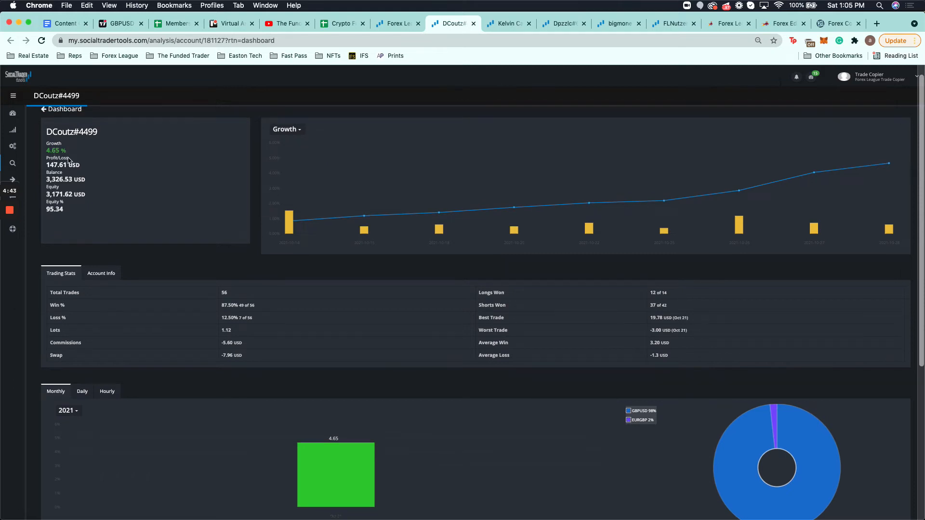
scroll("down", 3)
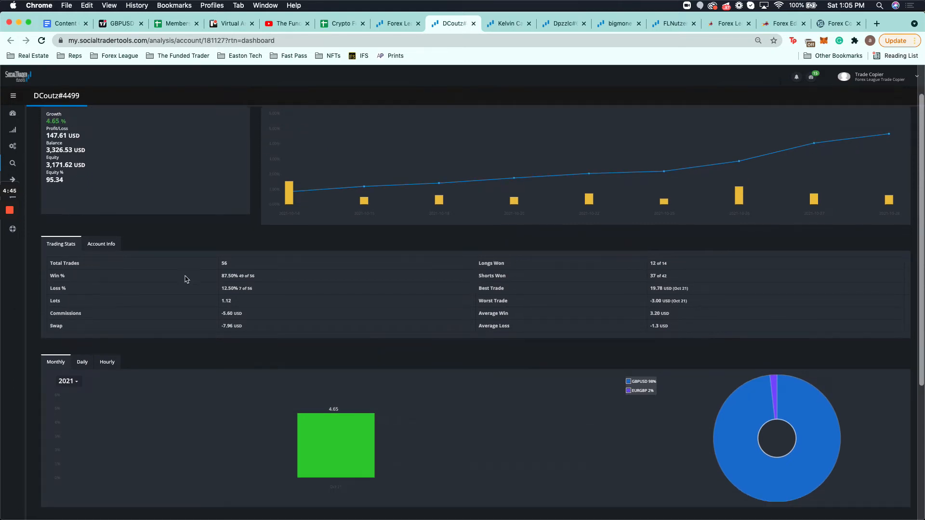
scroll("down", 3)
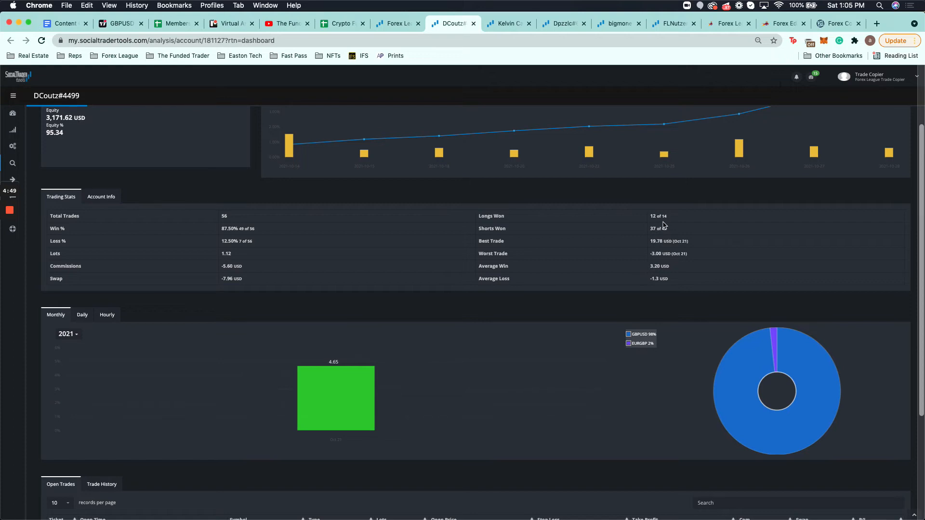
mouse_move(223, 228)
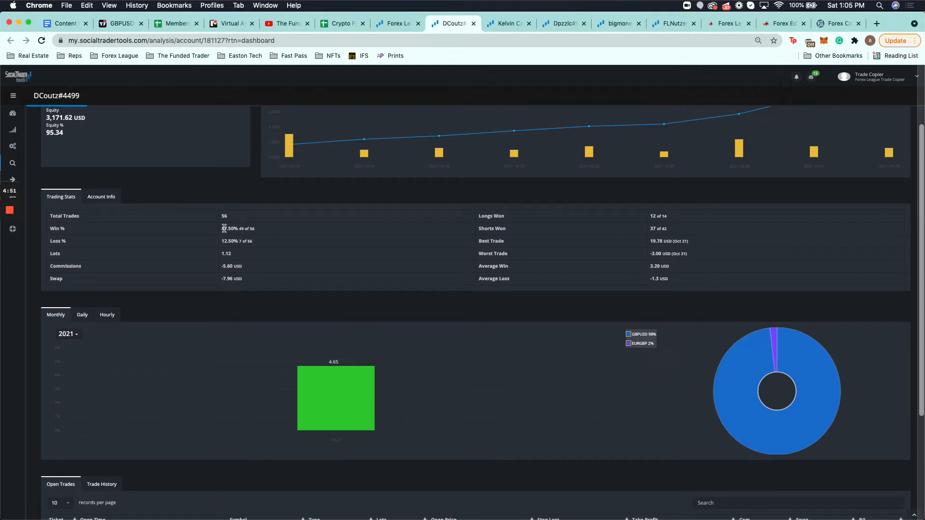
left_click(101, 196)
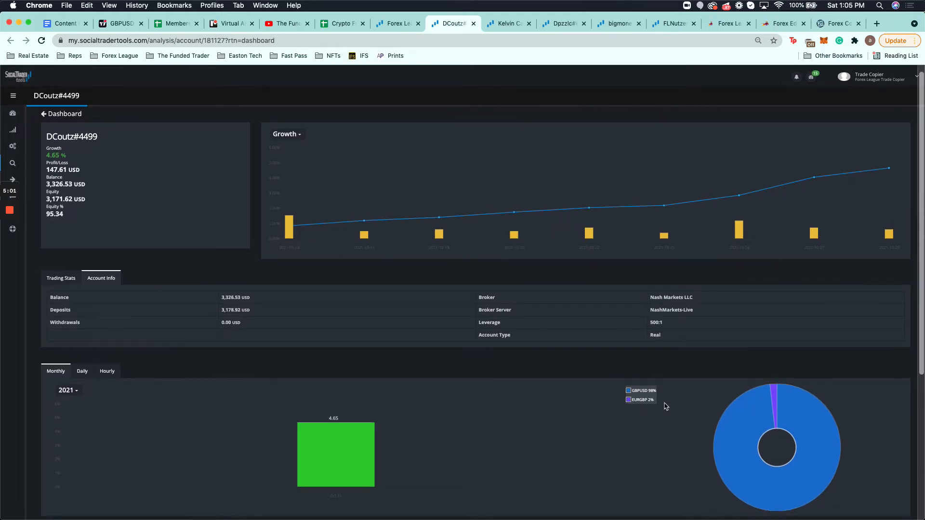
left_click(505, 23)
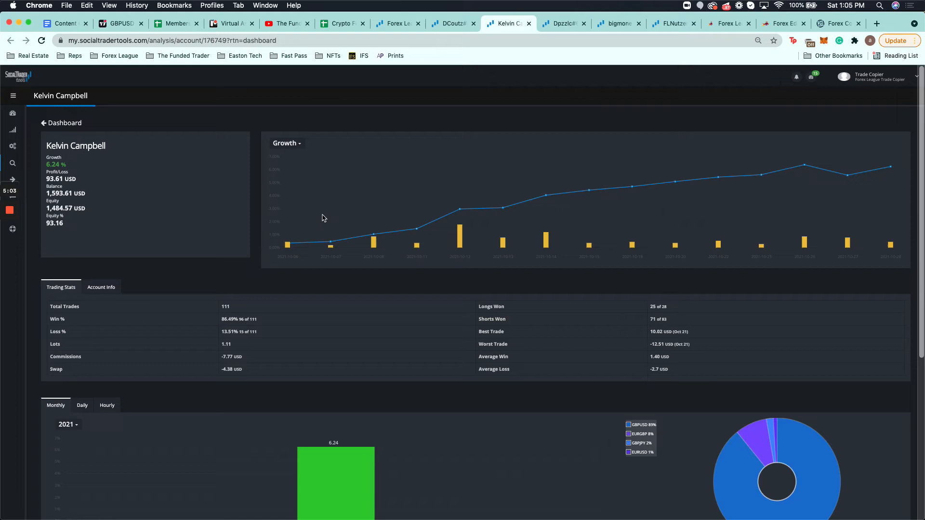
mouse_move(350, 311)
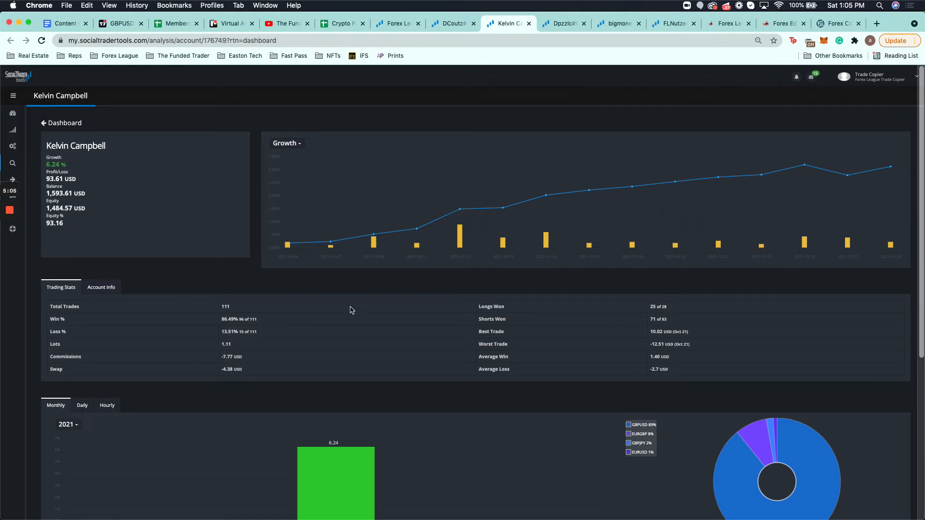
mouse_move(384, 240)
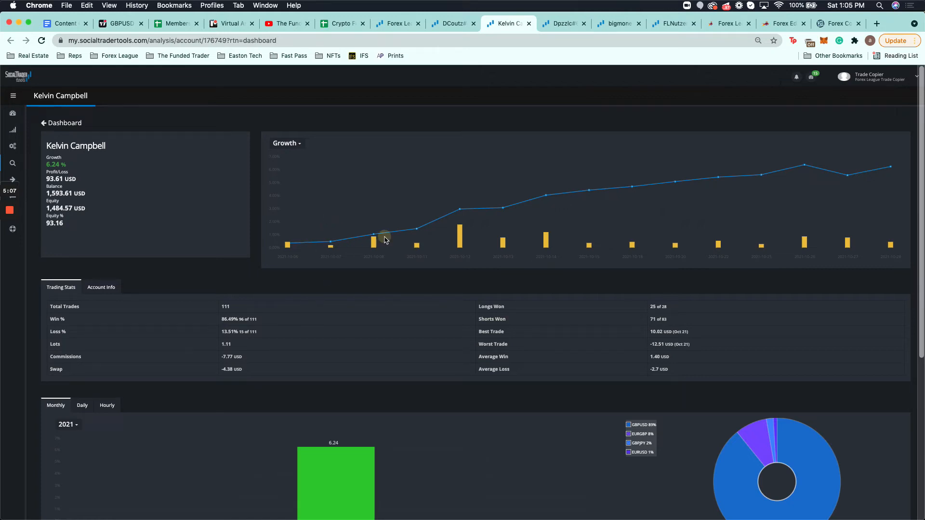
mouse_move(261, 169)
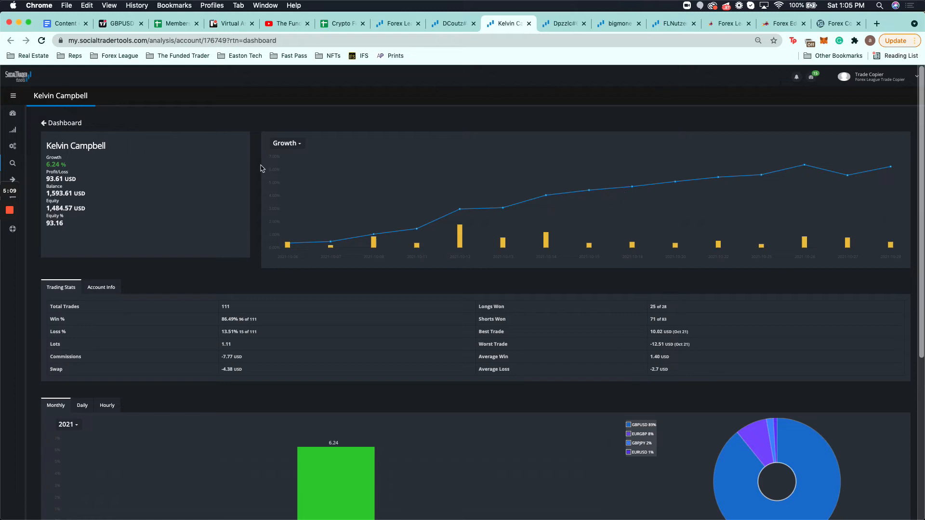
mouse_move(286, 245)
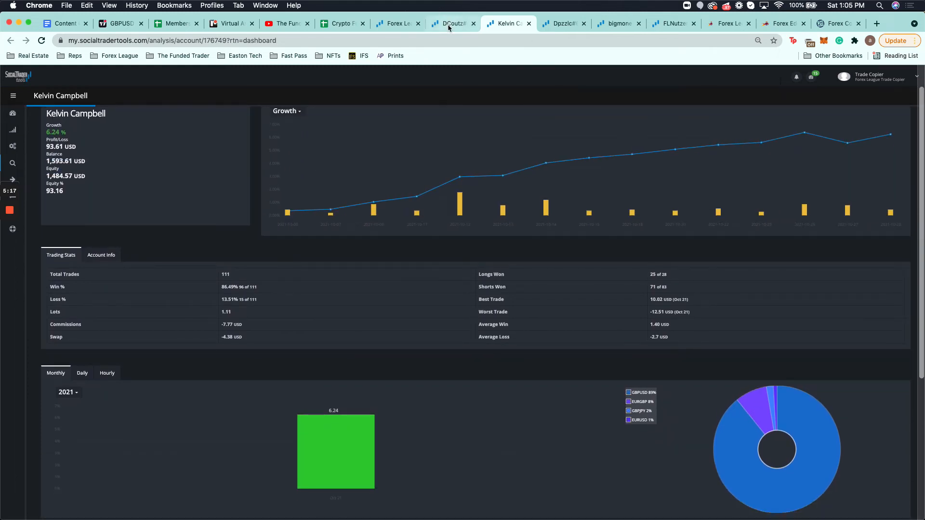
left_click(452, 23)
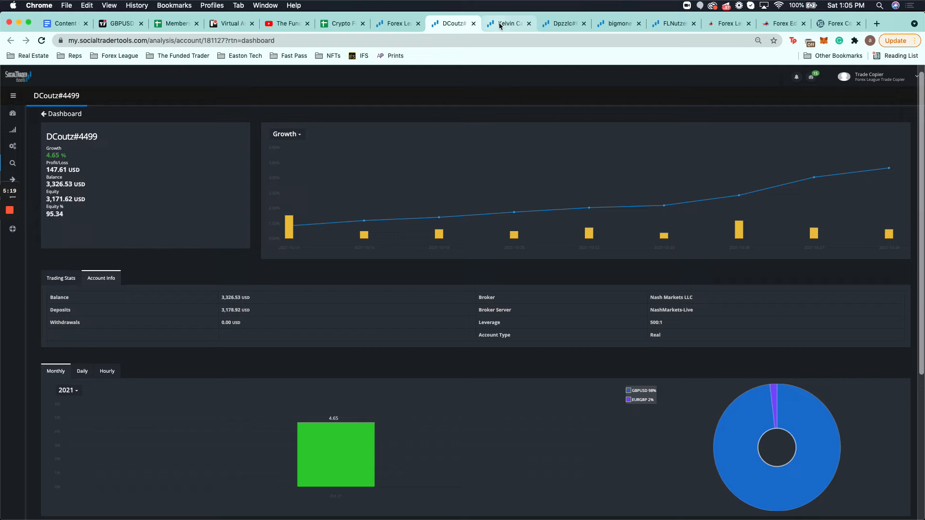
left_click(507, 23)
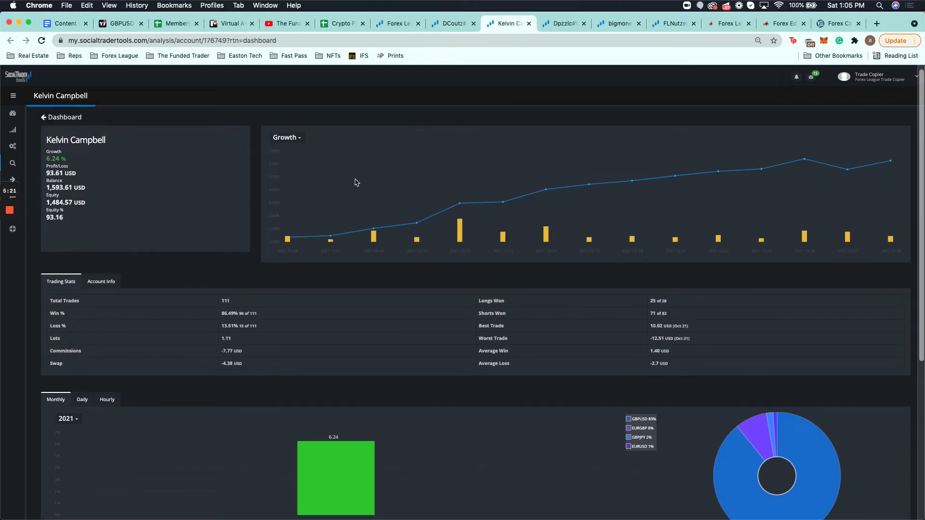
mouse_move(361, 229)
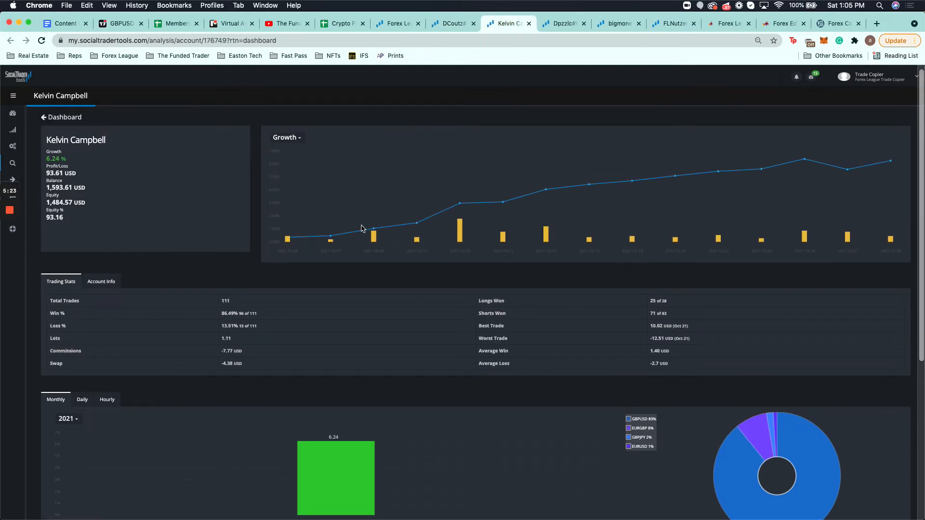
scroll("down", 3)
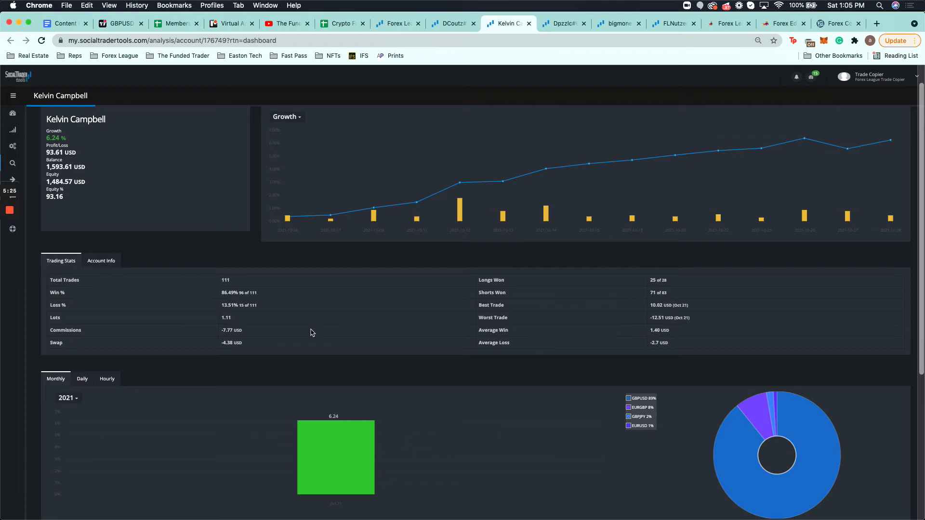
mouse_move(492, 254)
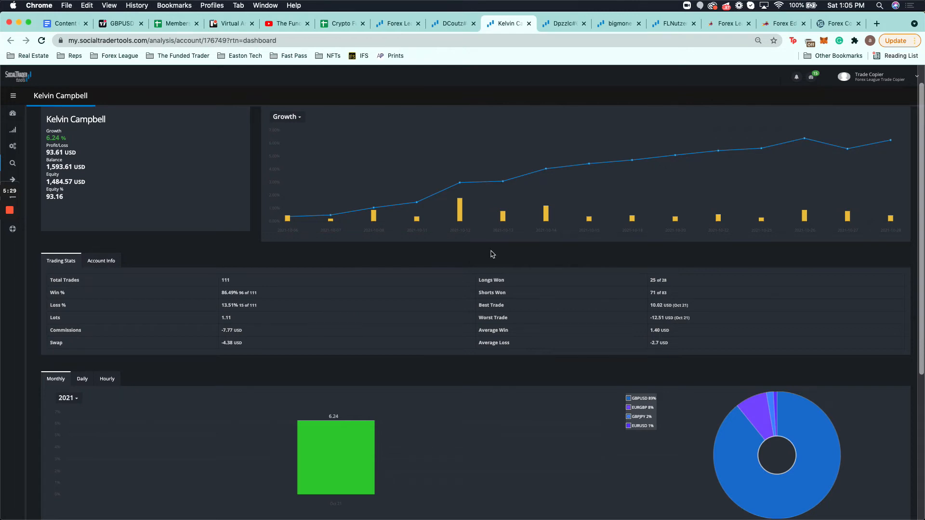
scroll("down", 3)
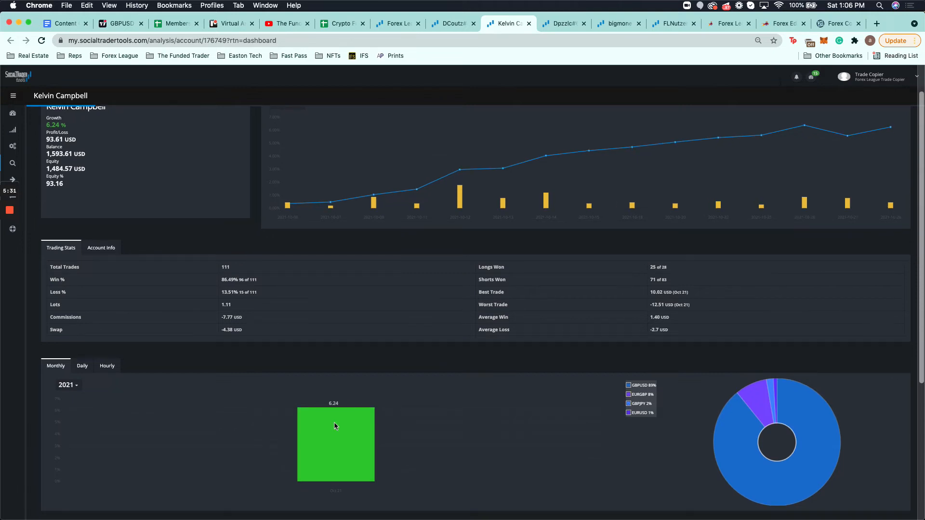
mouse_move(301, 447)
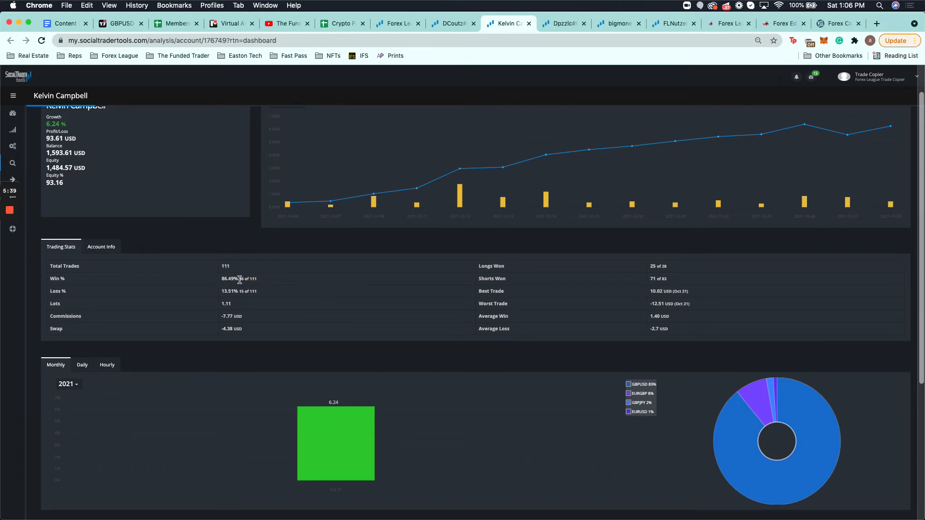
mouse_move(518, 70)
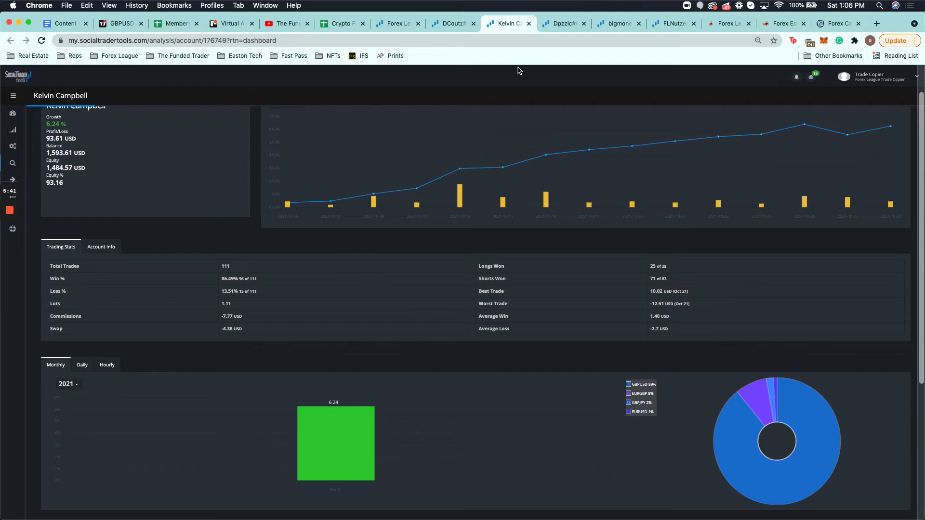
left_click(101, 247)
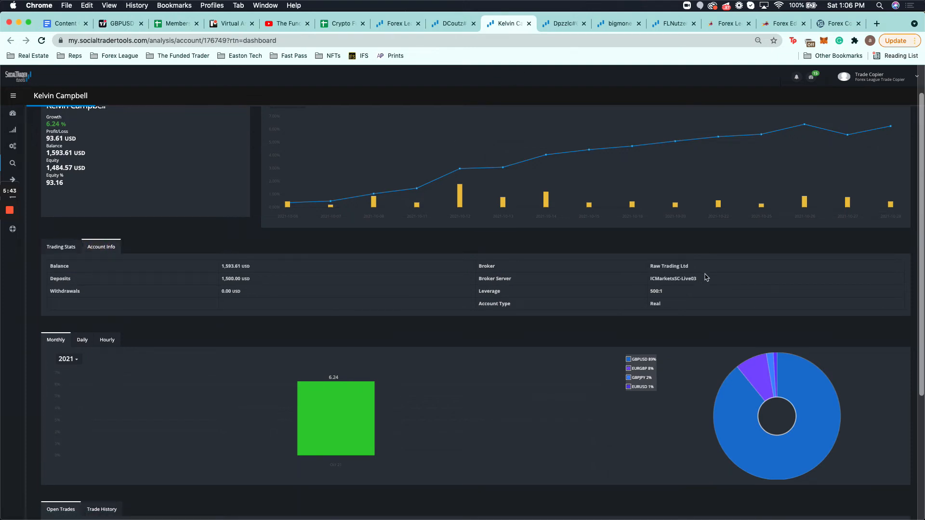
mouse_move(568, 24)
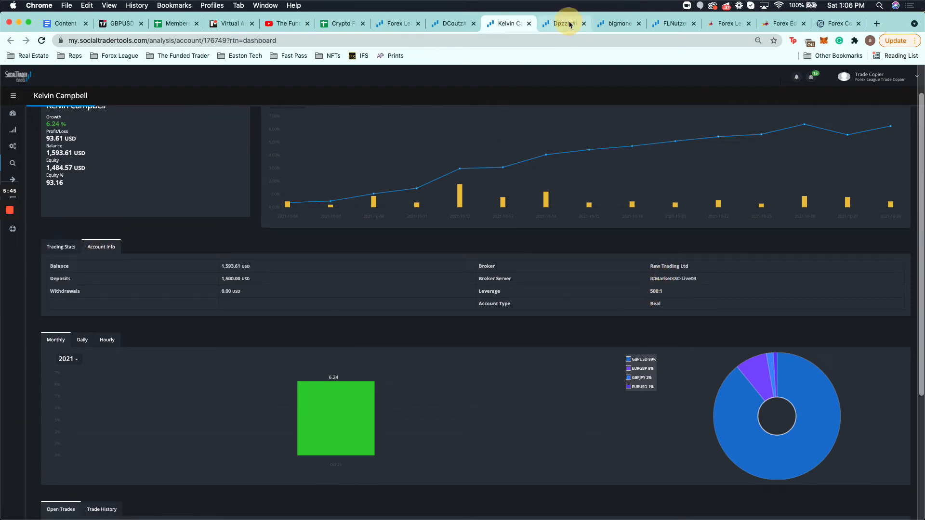
left_click(561, 23)
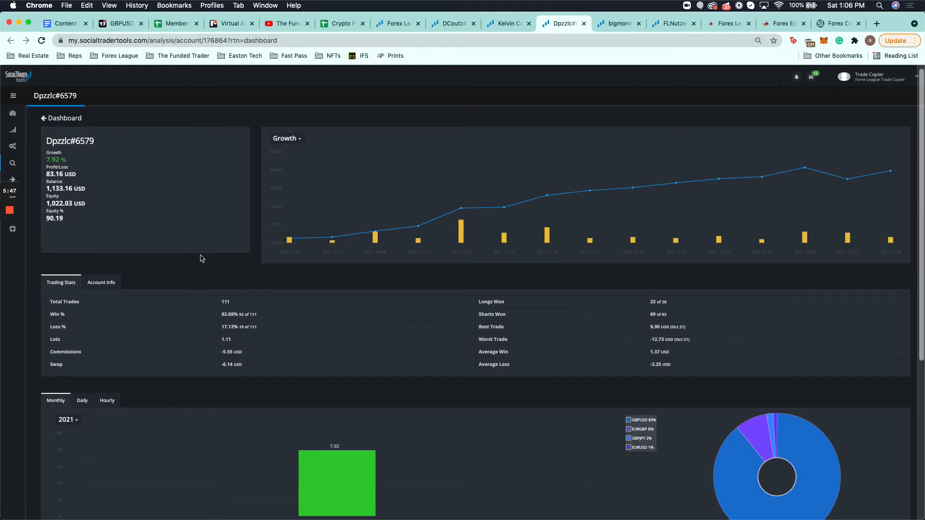
mouse_move(289, 241)
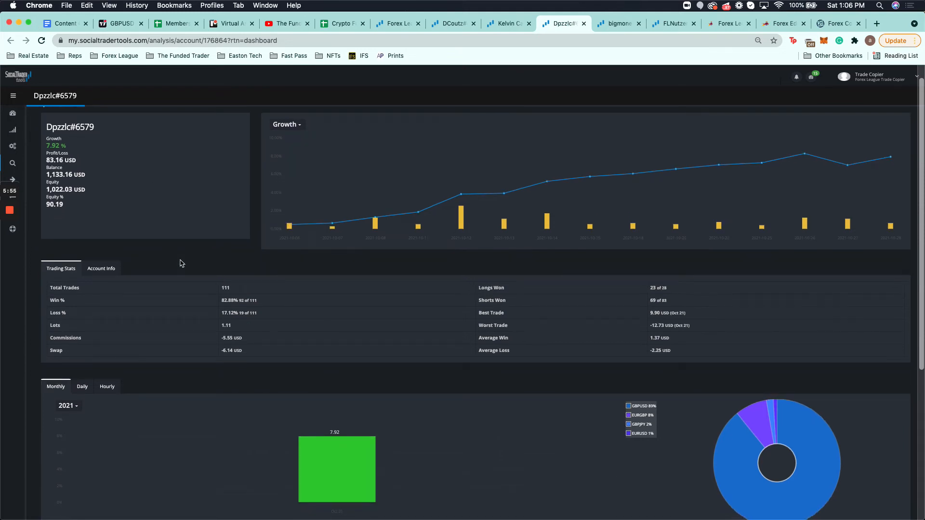
scroll("down", 3)
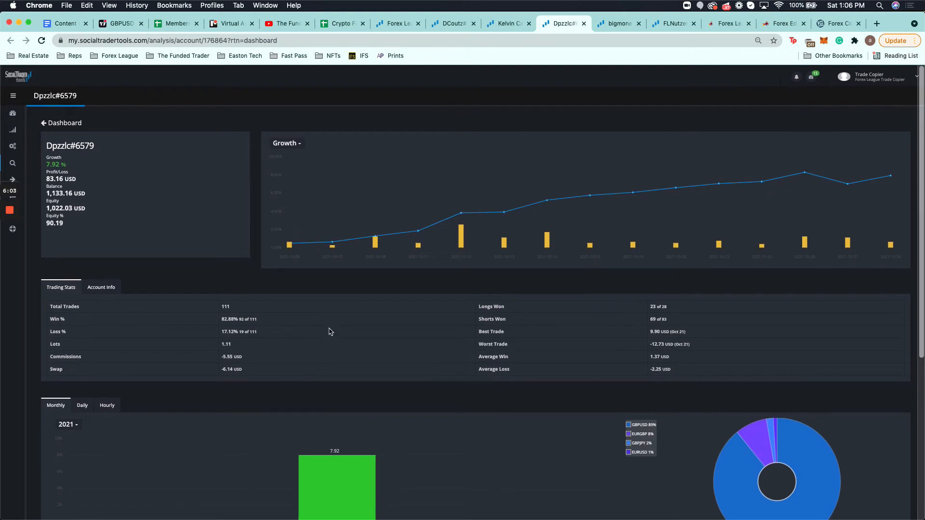
mouse_move(792, 179)
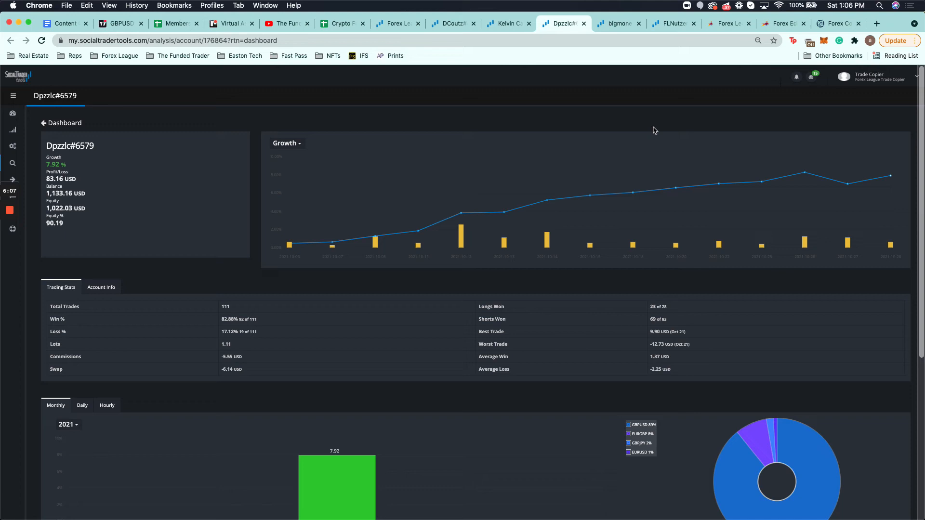
left_click(836, 23)
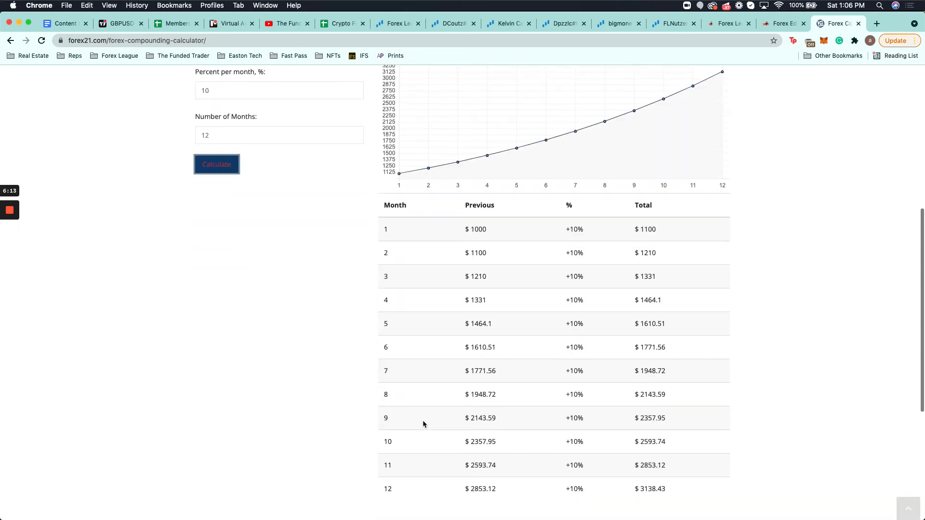
- Check the $1000-to-$3,138.43 projection at 10% monthly, then return to Dpzzlc#6579's dashboard
scroll("down", 3)
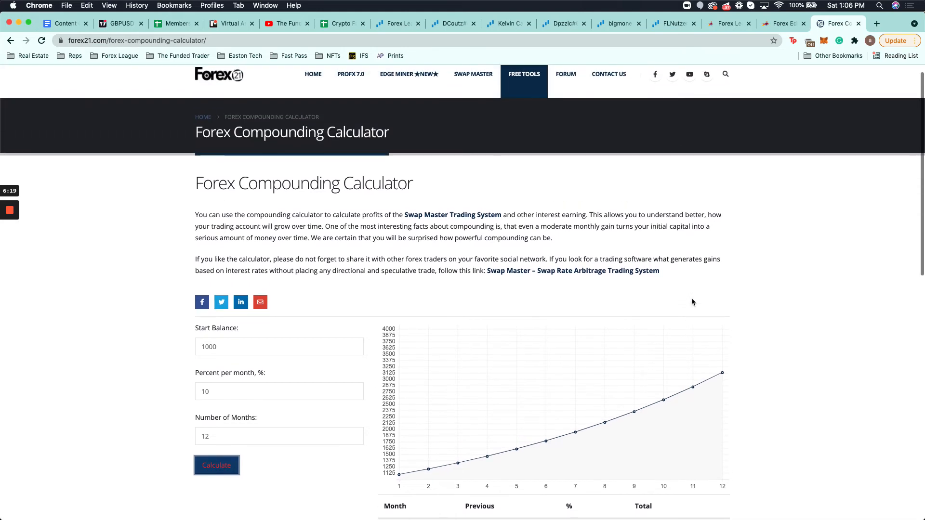
mouse_move(639, 57)
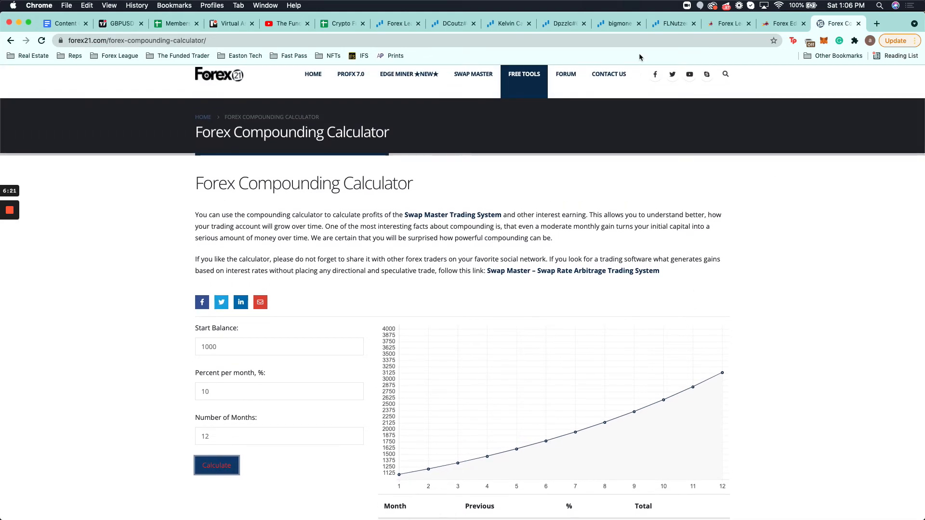
left_click(560, 24)
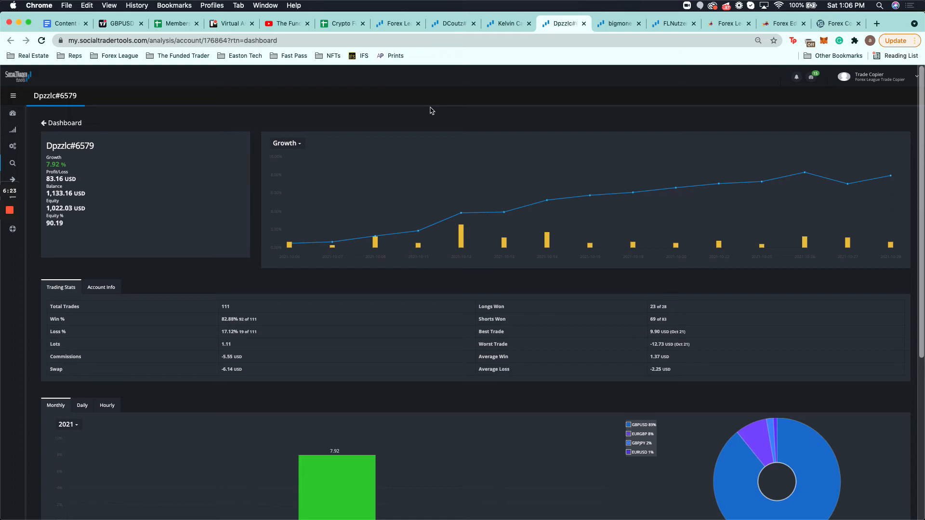
left_click(619, 23)
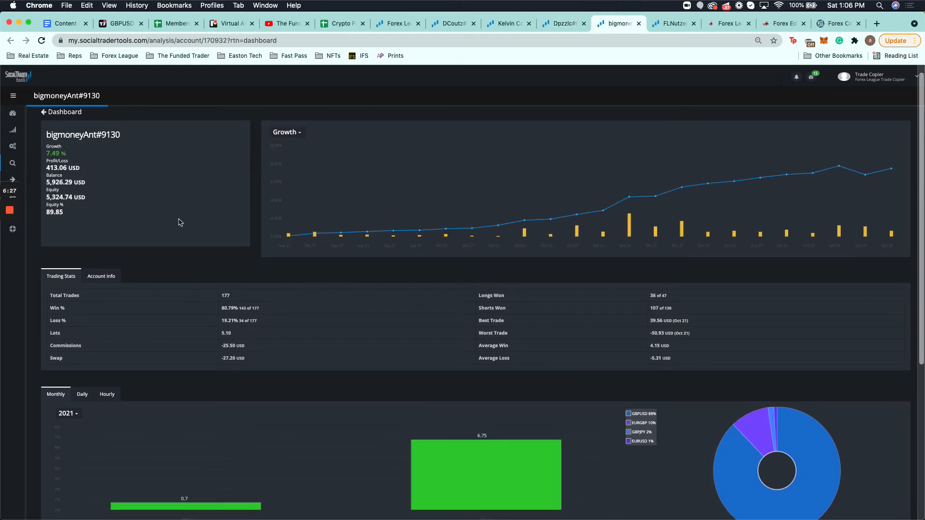
mouse_move(289, 234)
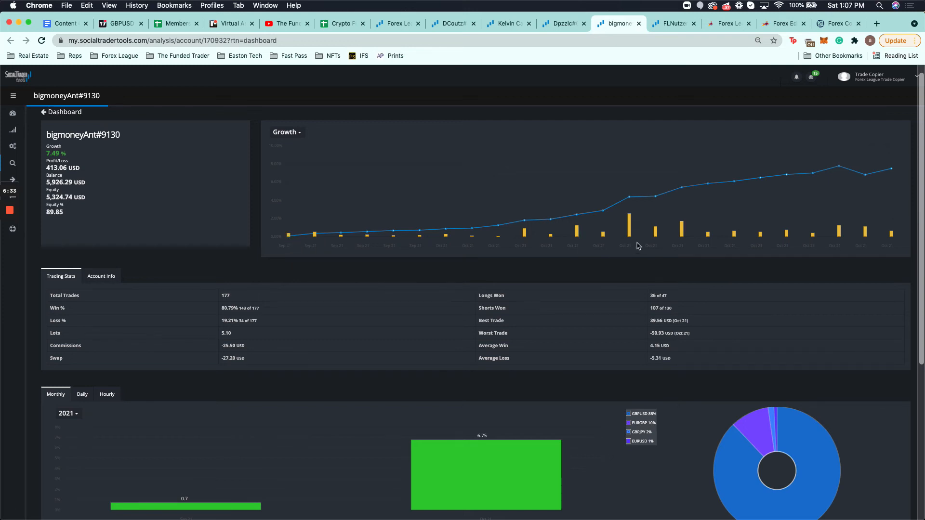
mouse_move(604, 213)
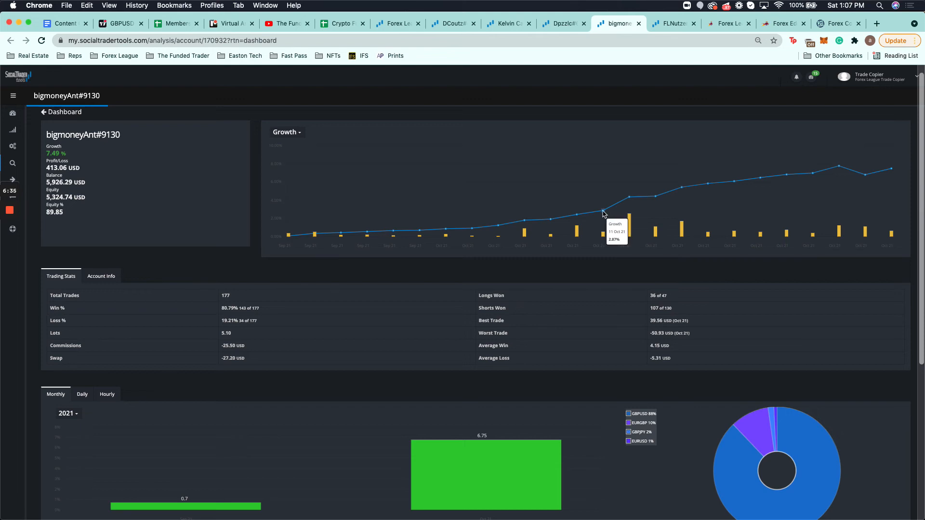
mouse_move(460, 235)
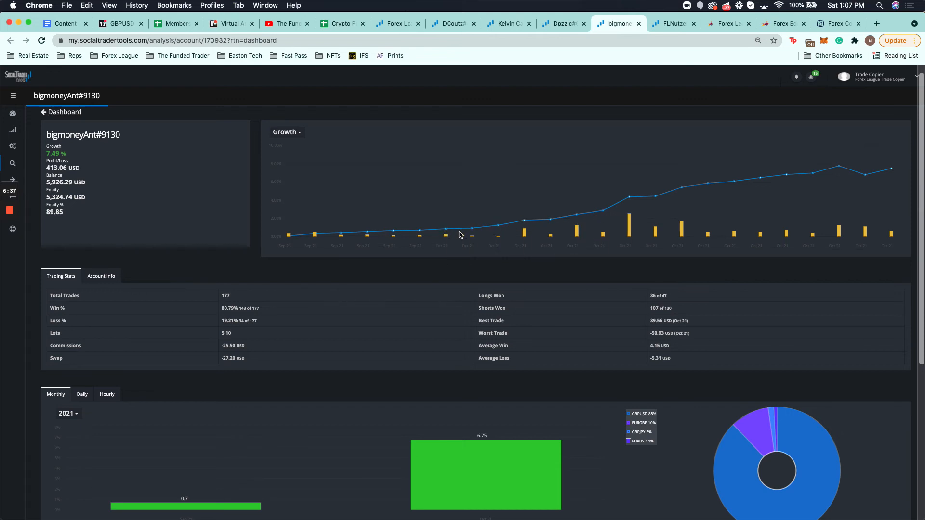
mouse_move(525, 225)
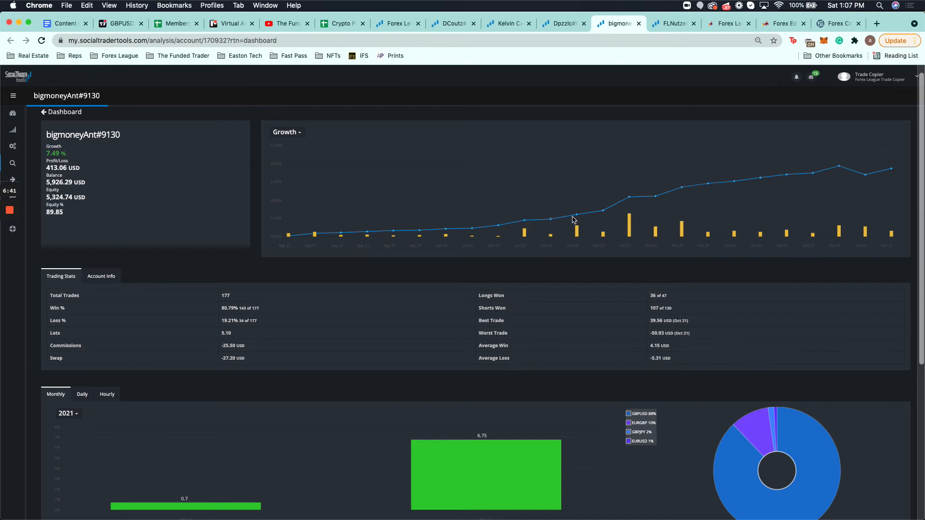
mouse_move(628, 200)
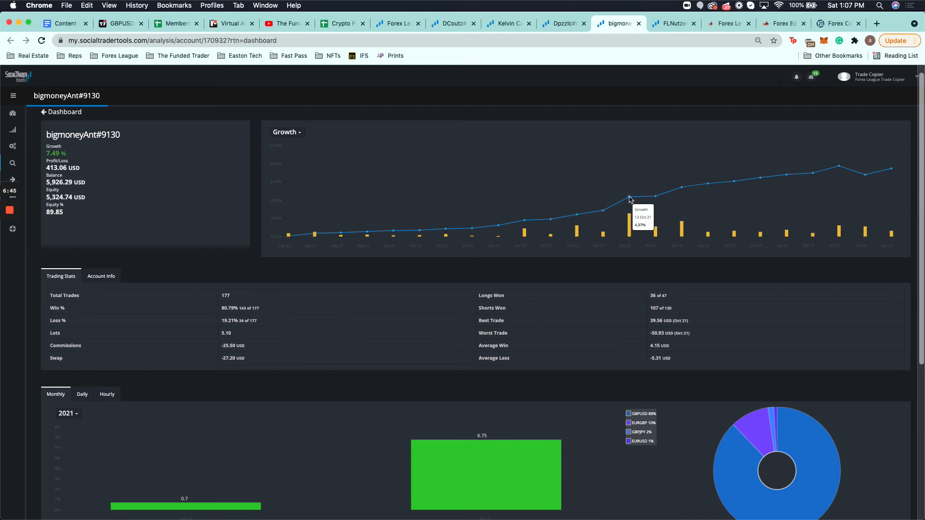
mouse_move(678, 193)
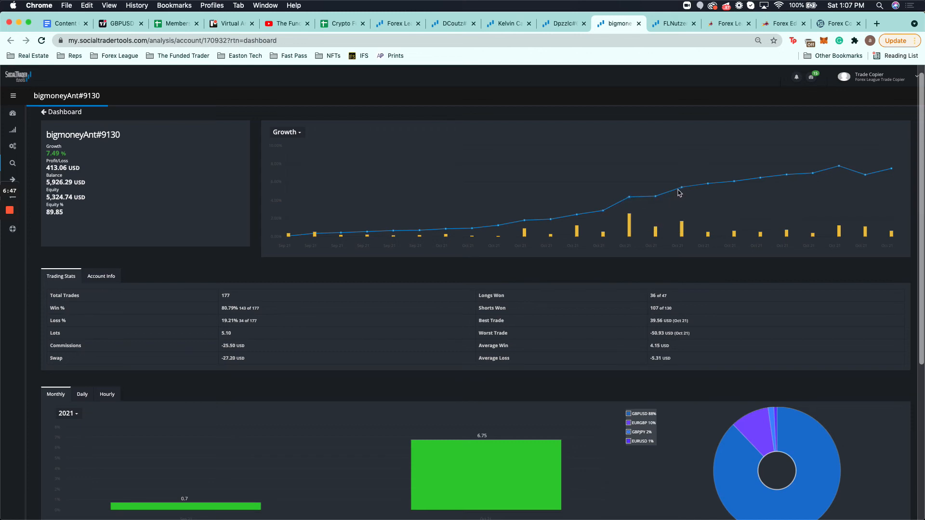
mouse_move(865, 176)
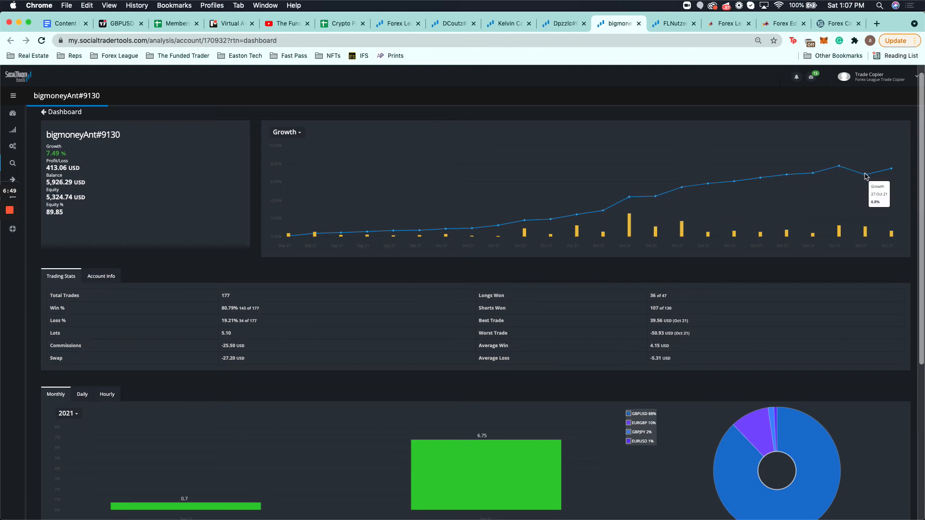
mouse_move(397, 260)
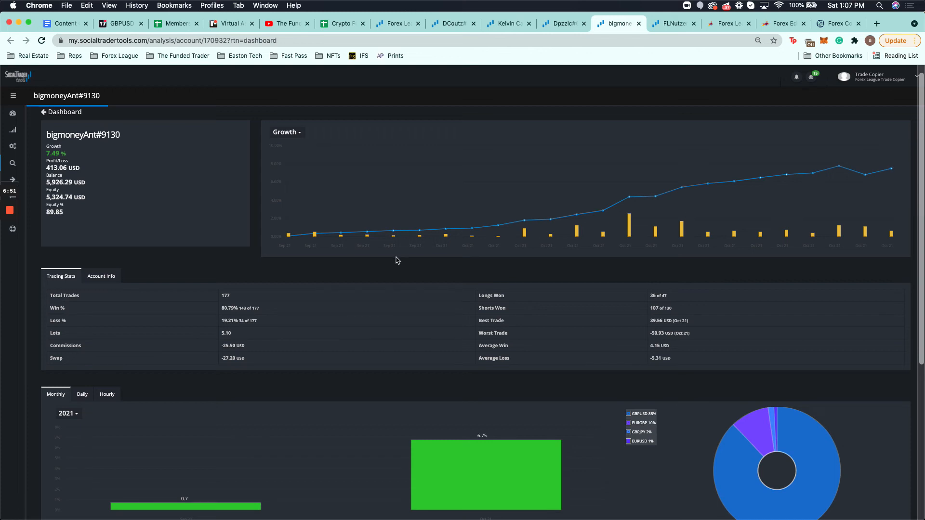
scroll("down", 3)
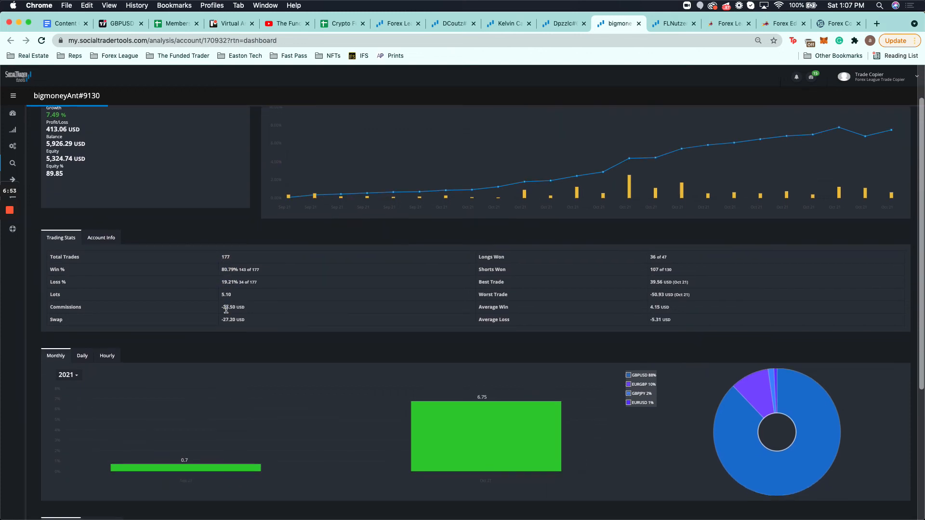
mouse_move(445, 426)
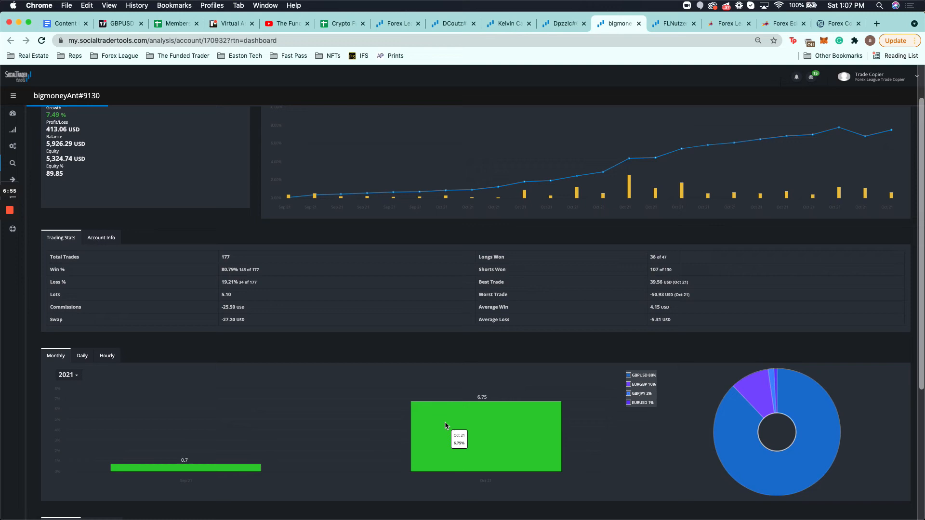
scroll("down", 3)
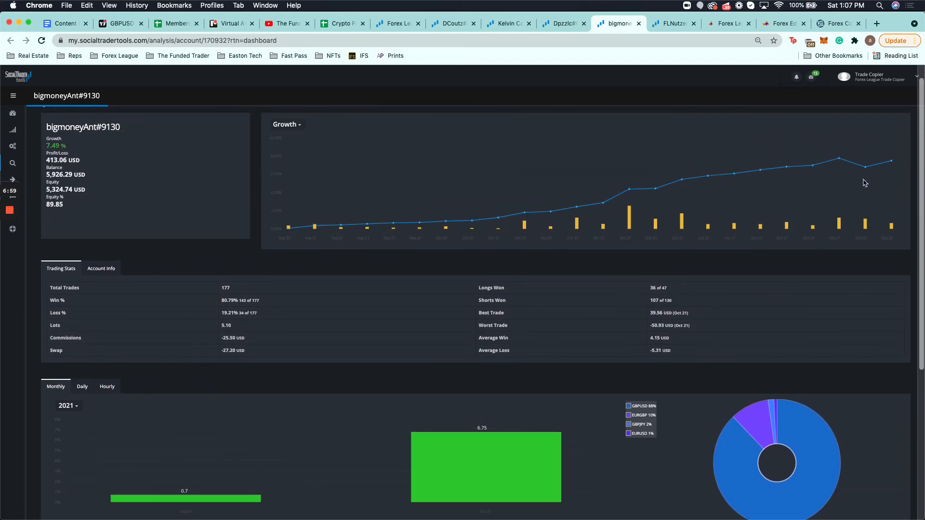
mouse_move(346, 303)
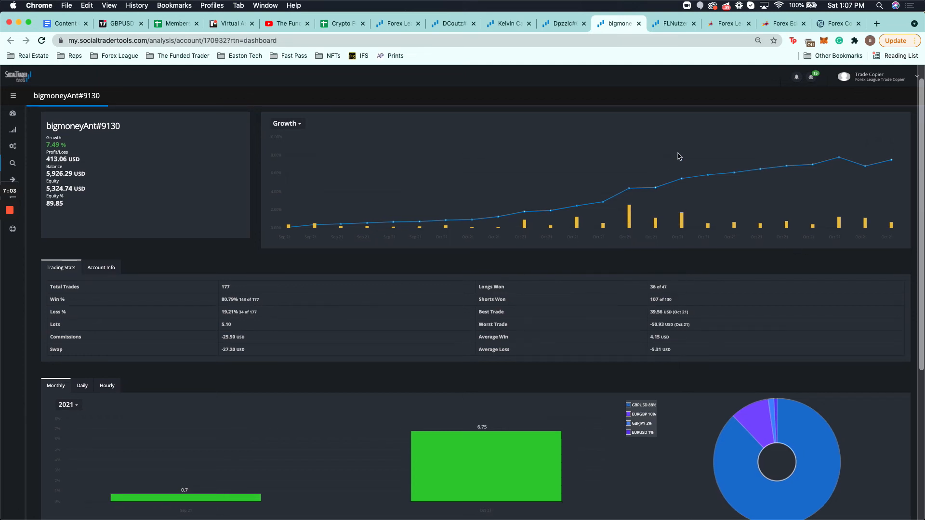
left_click(673, 23)
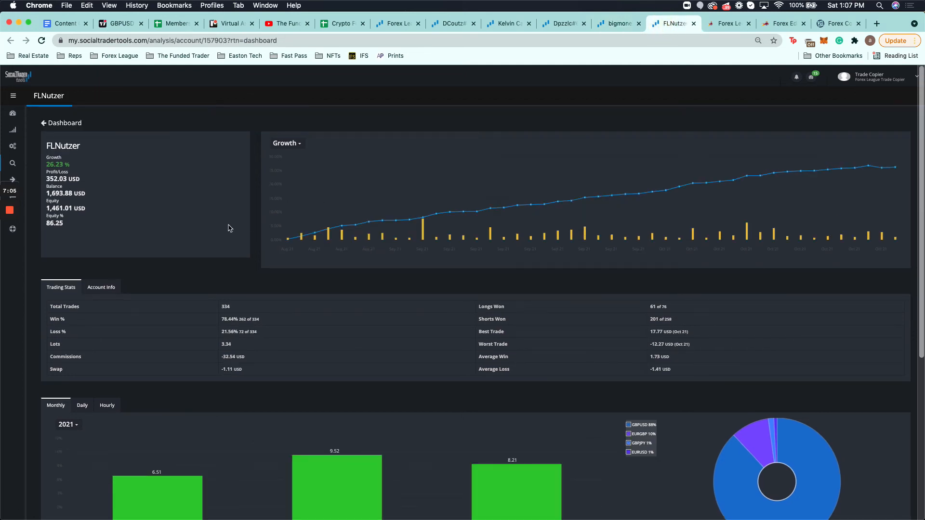
mouse_move(312, 238)
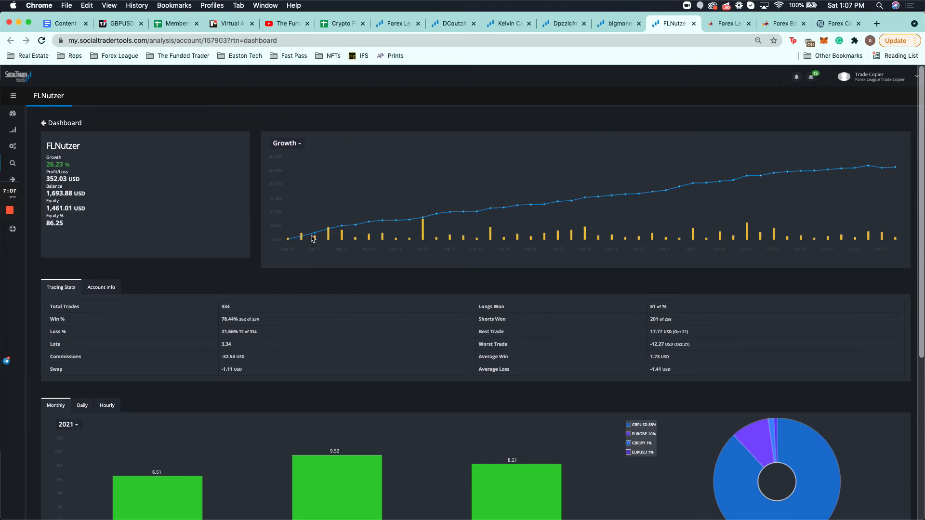
mouse_move(289, 239)
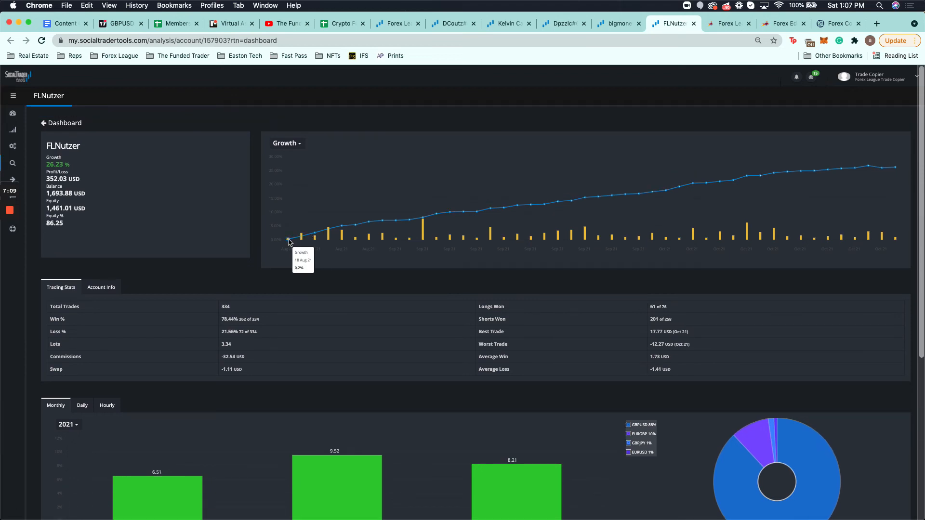
scroll("down", 3)
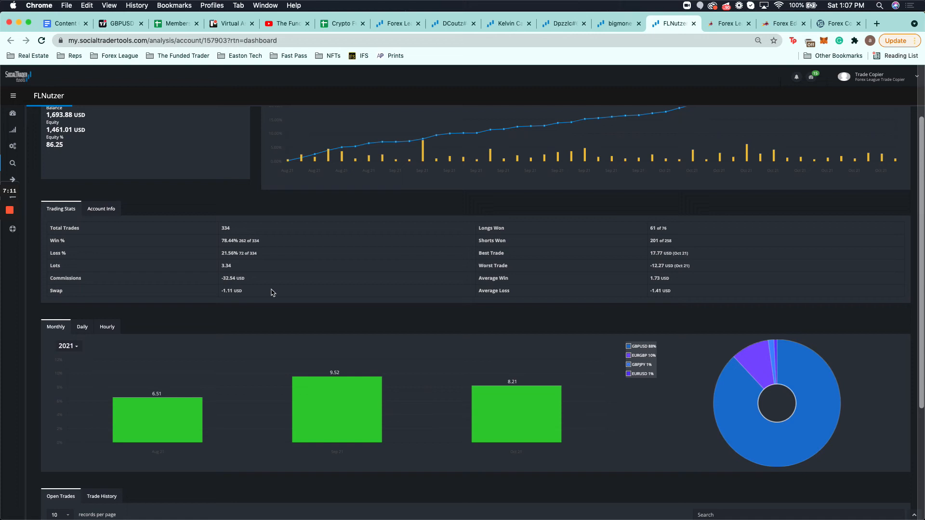
mouse_move(207, 415)
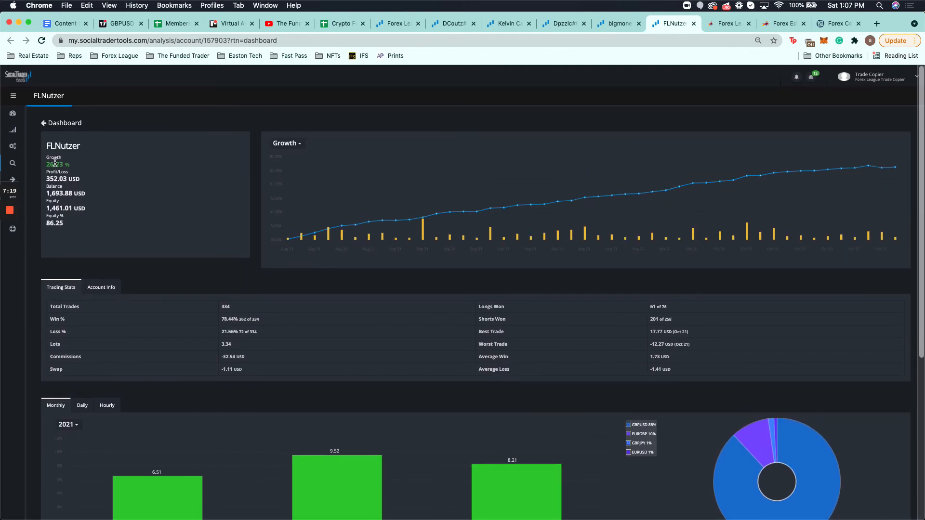
mouse_move(207, 241)
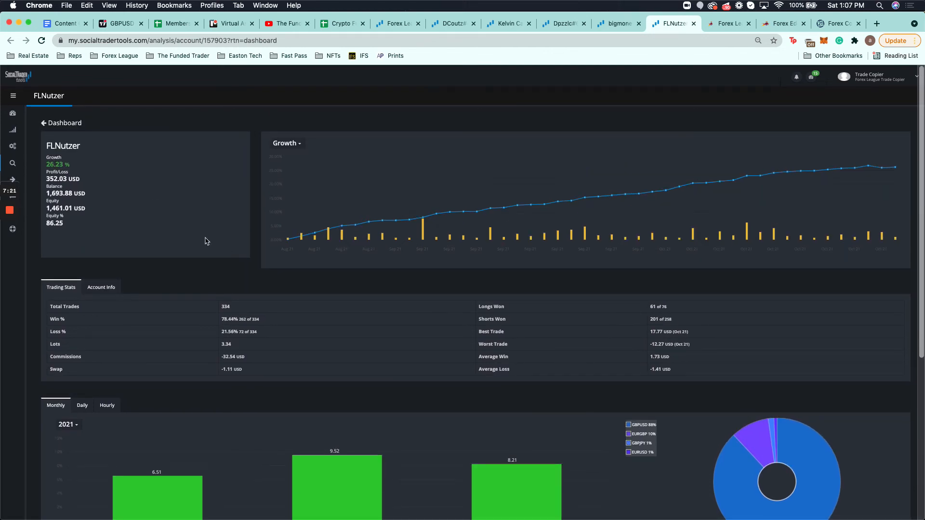
scroll("down", 3)
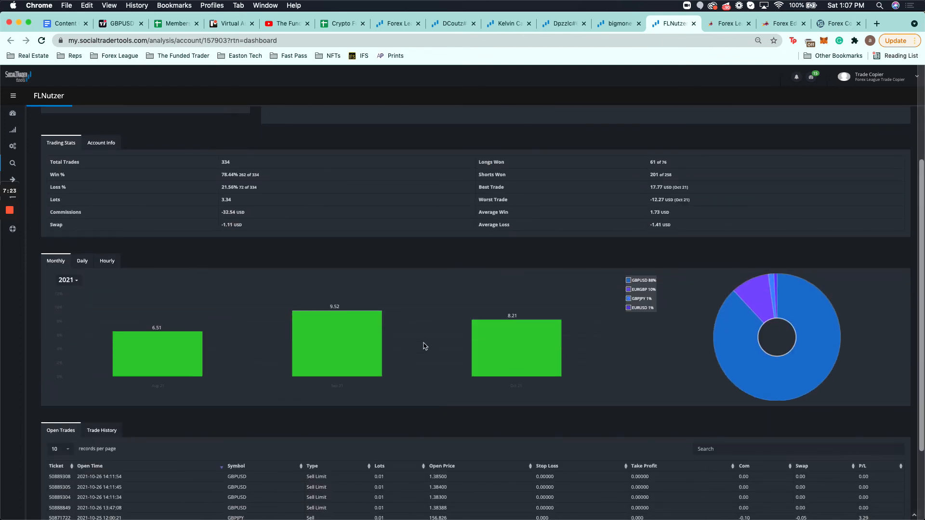
scroll("down", 3)
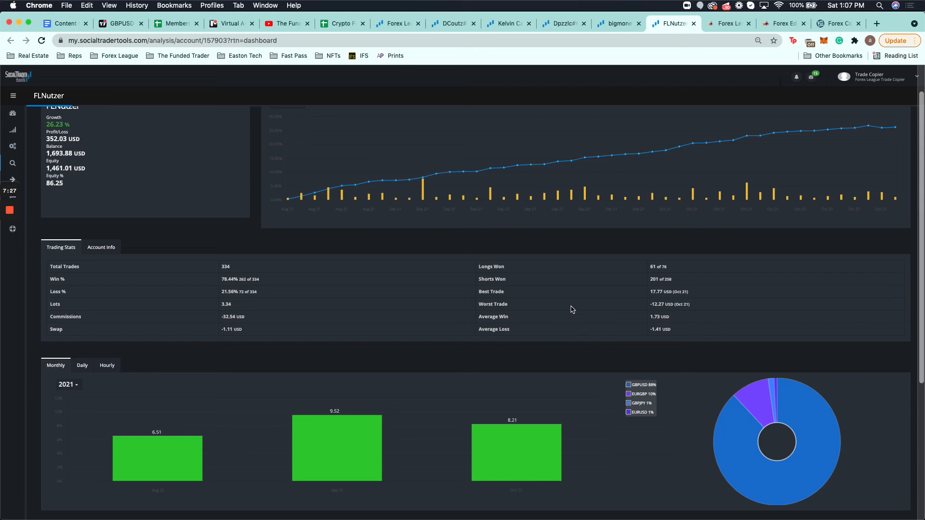
- Return to the Teachable curriculum after glancing at the sales page, and open About Video
left_click(729, 24)
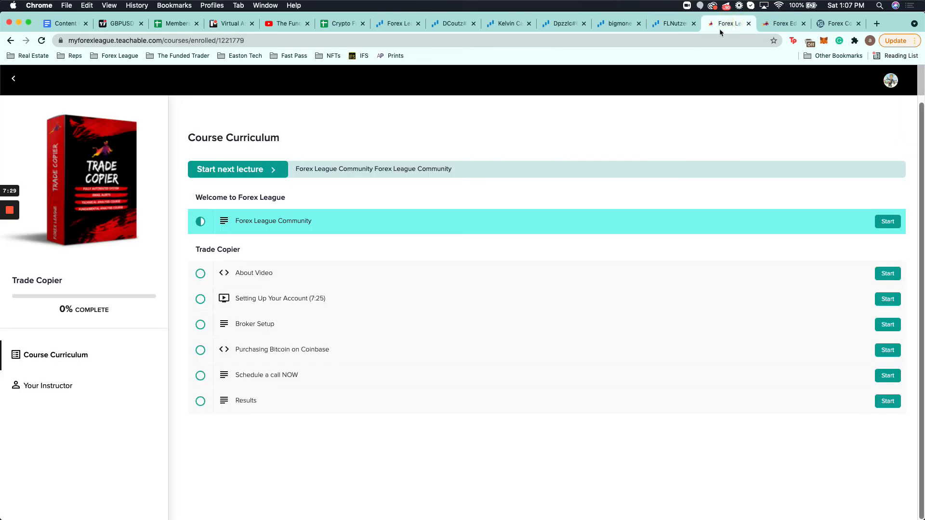
mouse_move(271, 375)
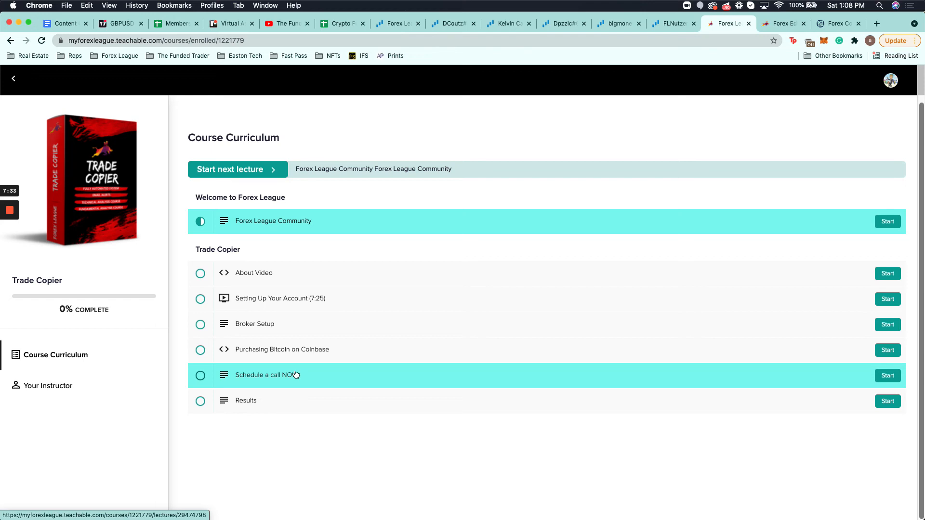
left_click(781, 23)
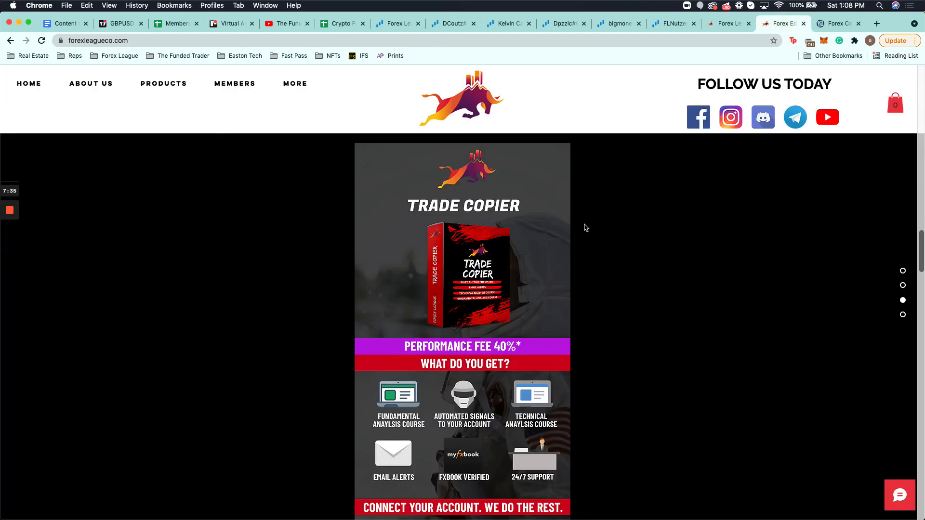
scroll("down", 3)
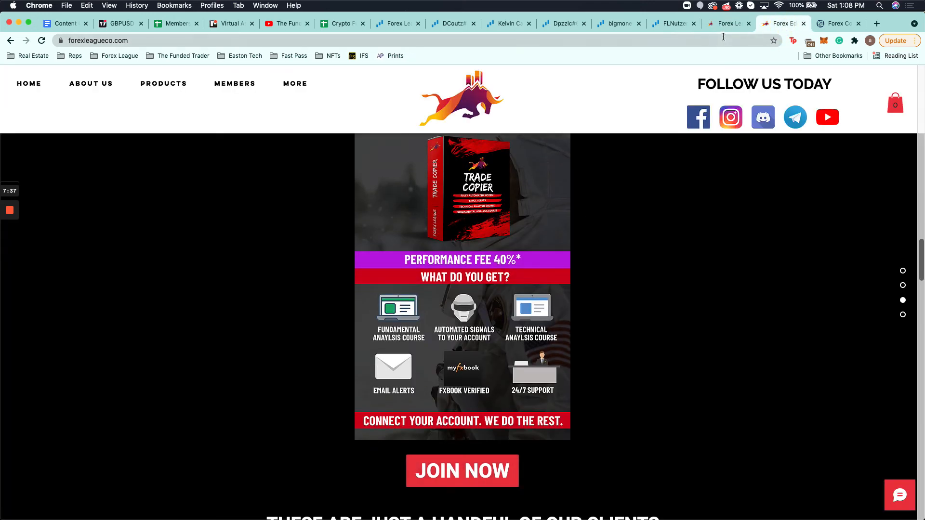
left_click(728, 23)
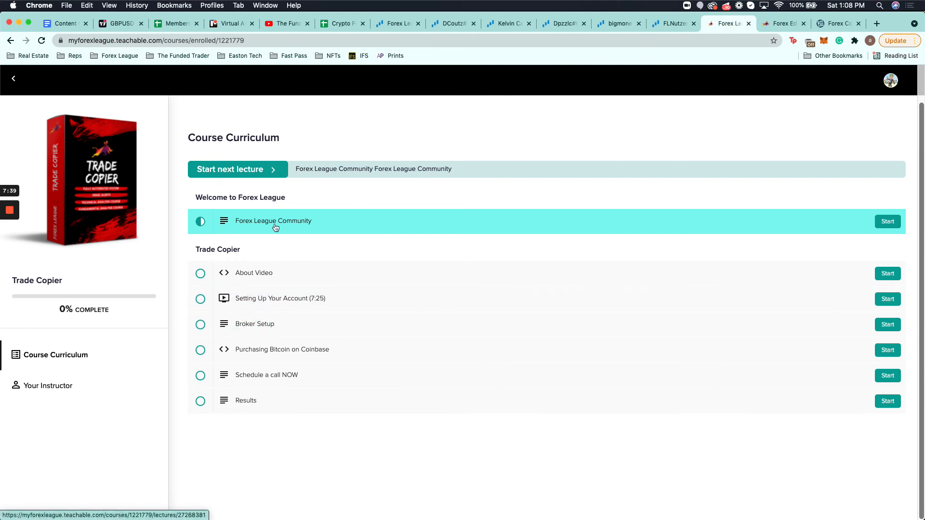
left_click(253, 272)
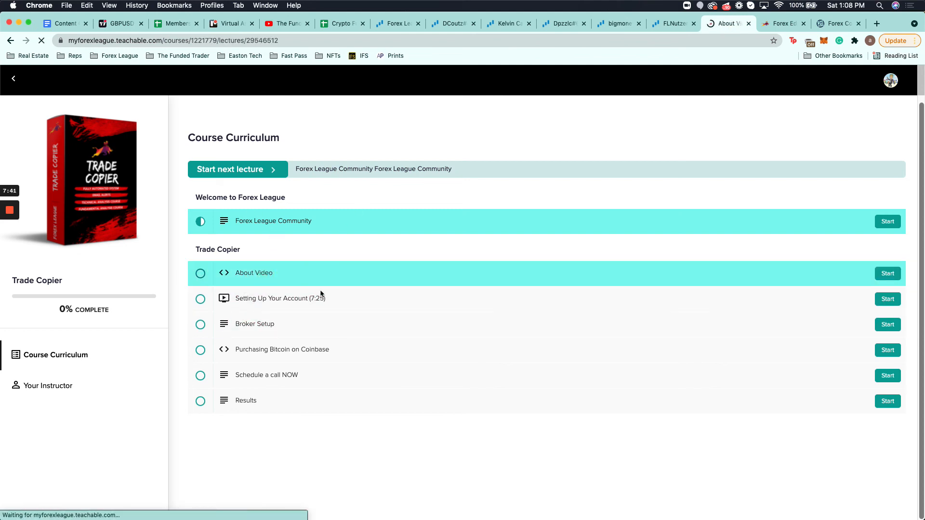
- Open 'Setting Up Your Account (7:25)' and scroll through its video and risk-setting instructions
left_click(253, 273)
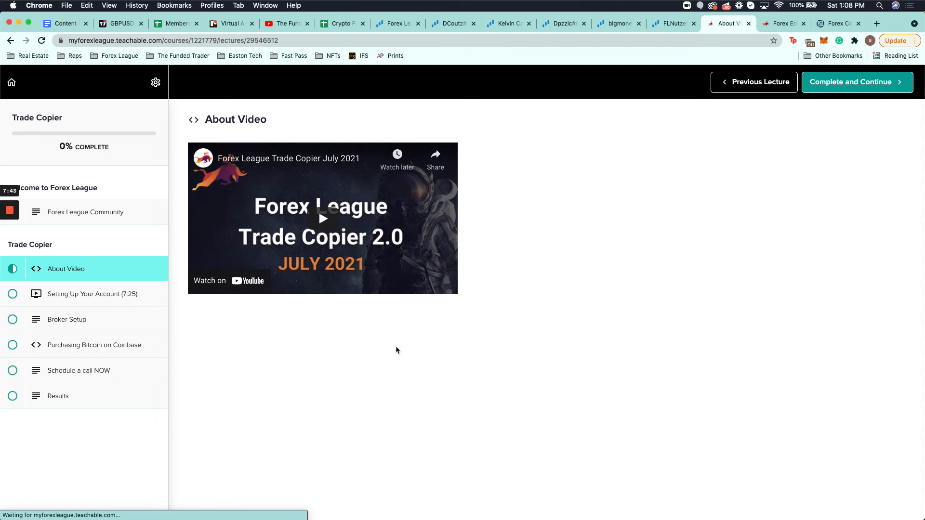
mouse_move(360, 189)
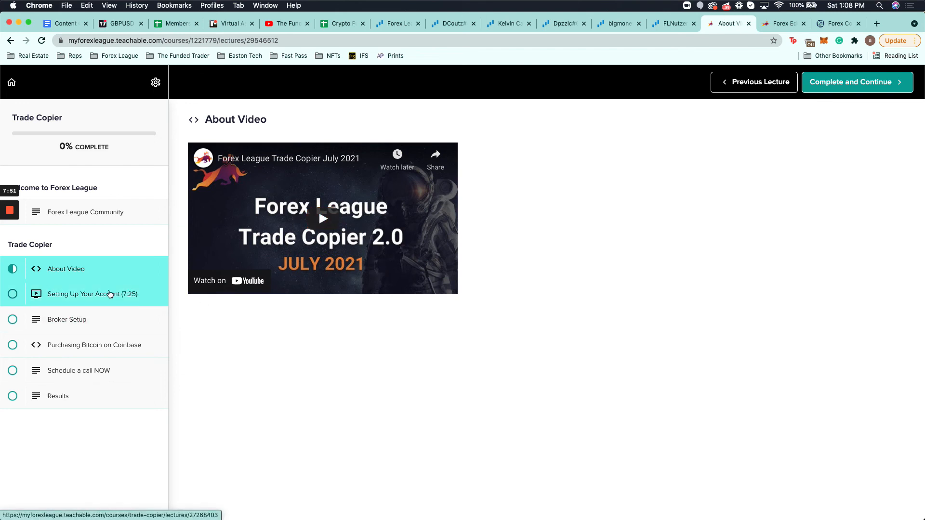
left_click(92, 294)
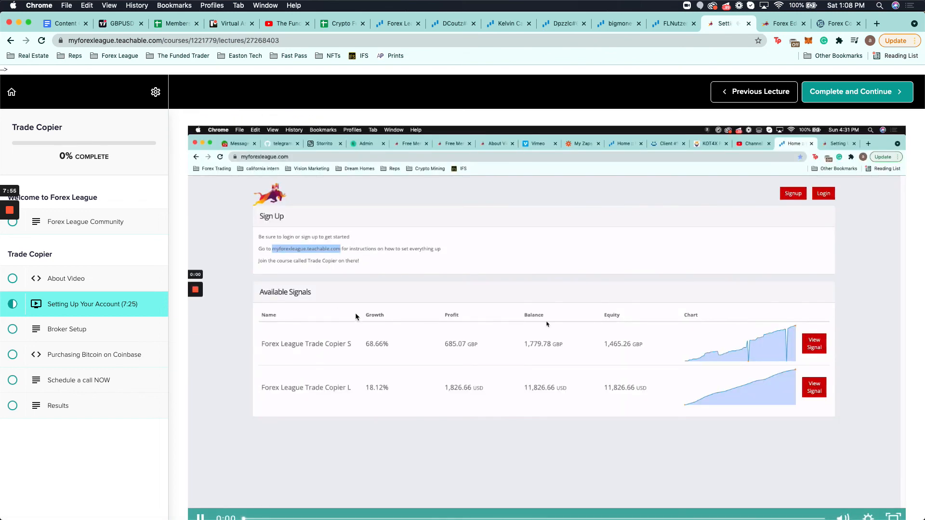
scroll("down", 3)
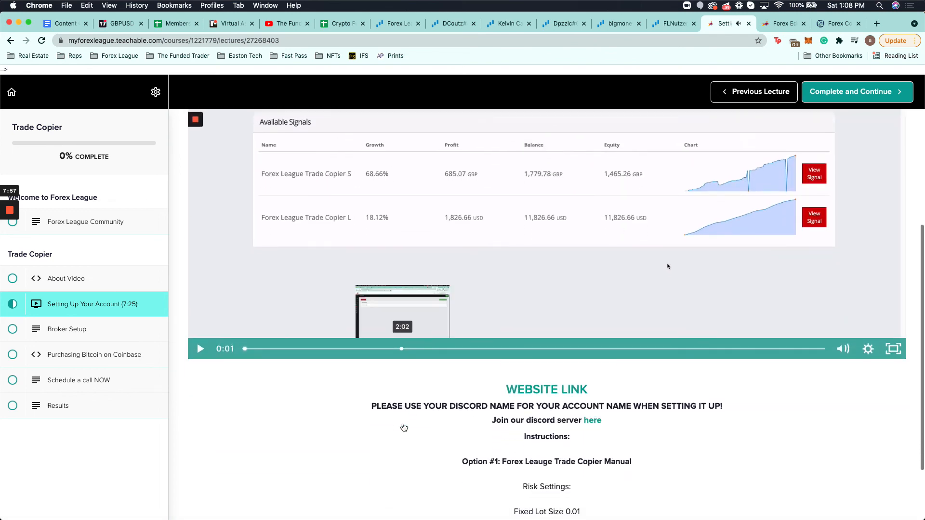
scroll("down", 3)
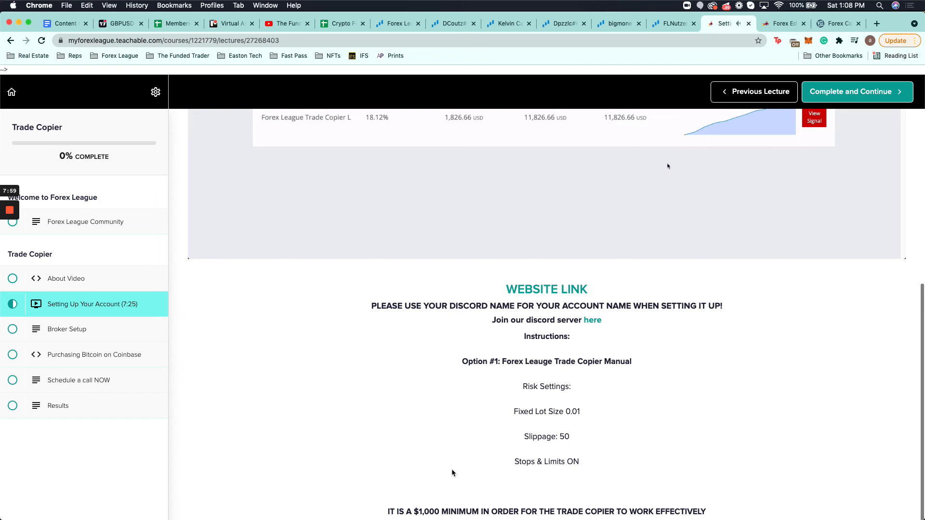
scroll("up", 3)
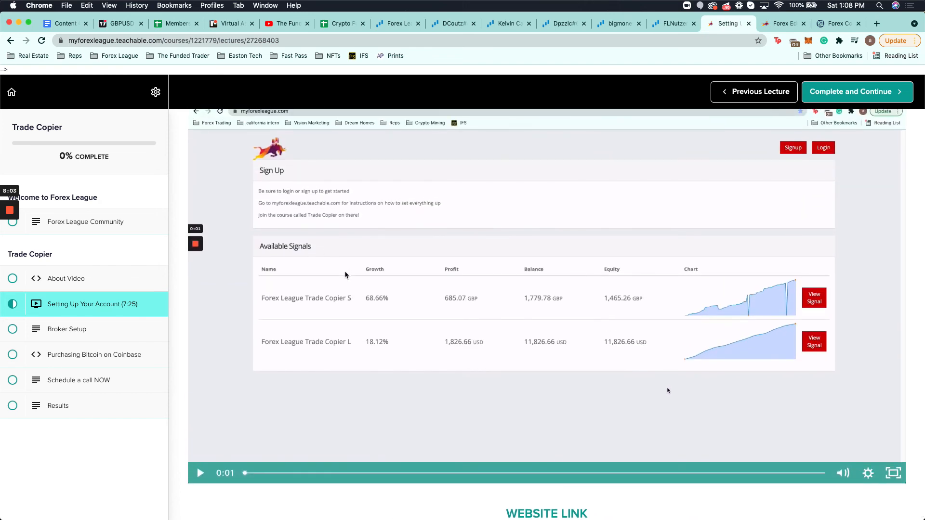
- Review the Broker Setup lecture's Nash Markets requirements, then open 'Schedule a call NOW'
left_click(66, 330)
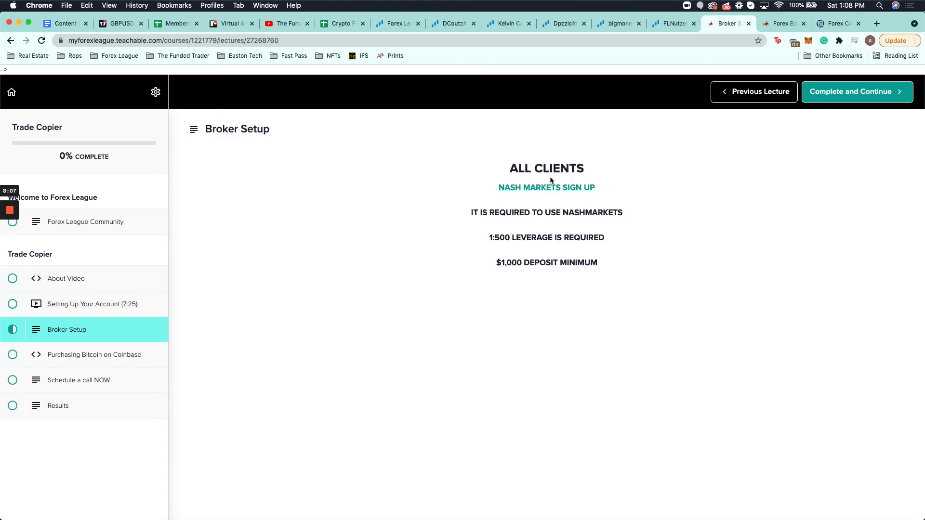
mouse_move(542, 193)
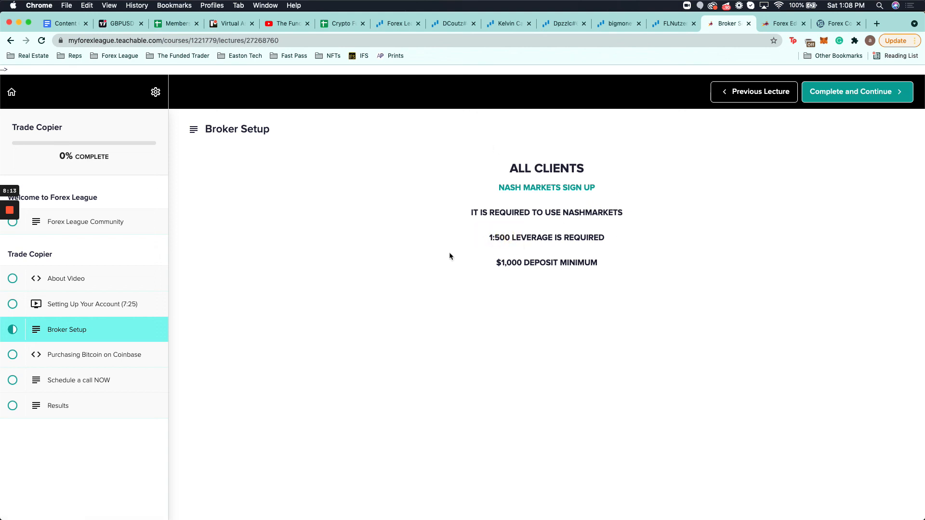
mouse_move(151, 355)
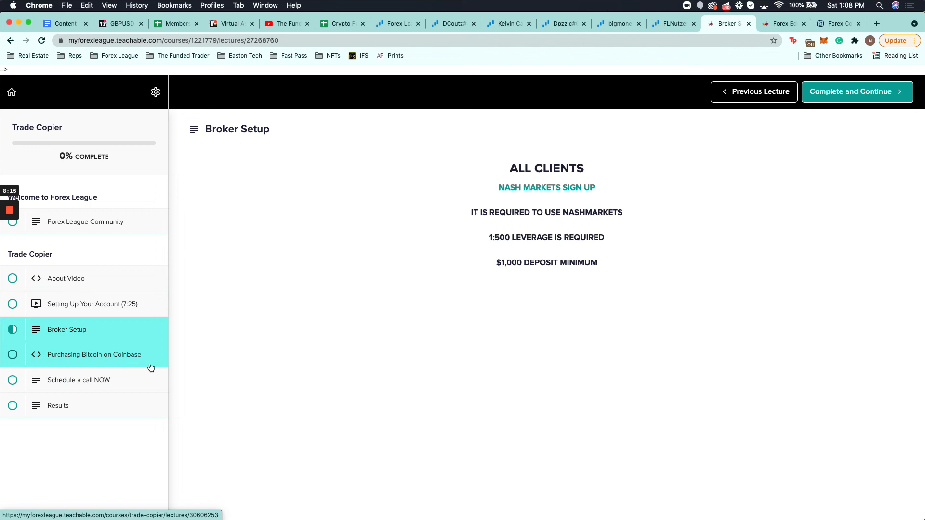
left_click(79, 380)
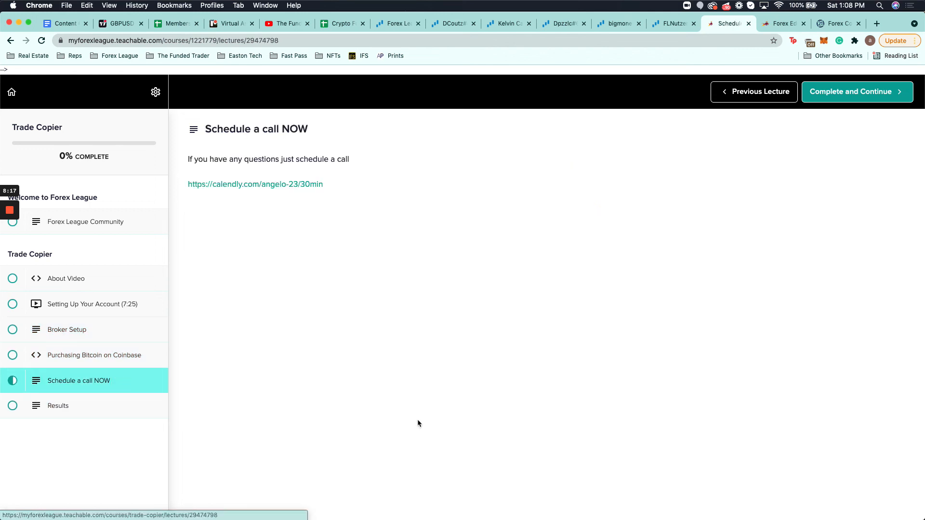
mouse_move(271, 205)
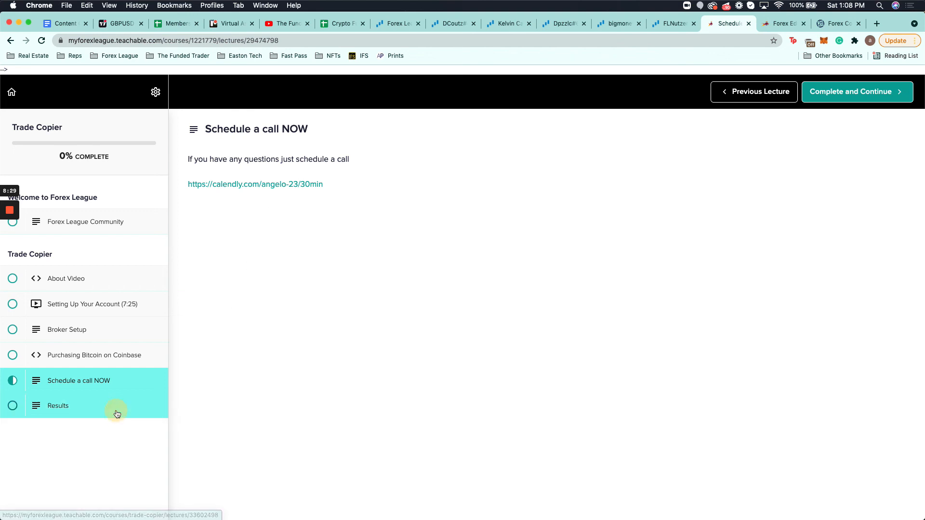
- View the Results lecture's myfxbook portfolio link, then return to the Forex League Trade Copier page
left_click(58, 406)
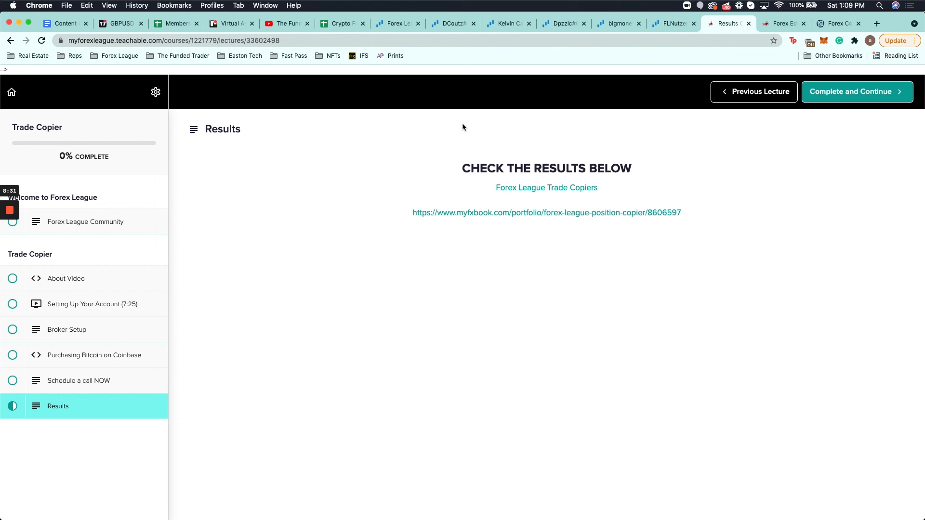
mouse_move(530, 194)
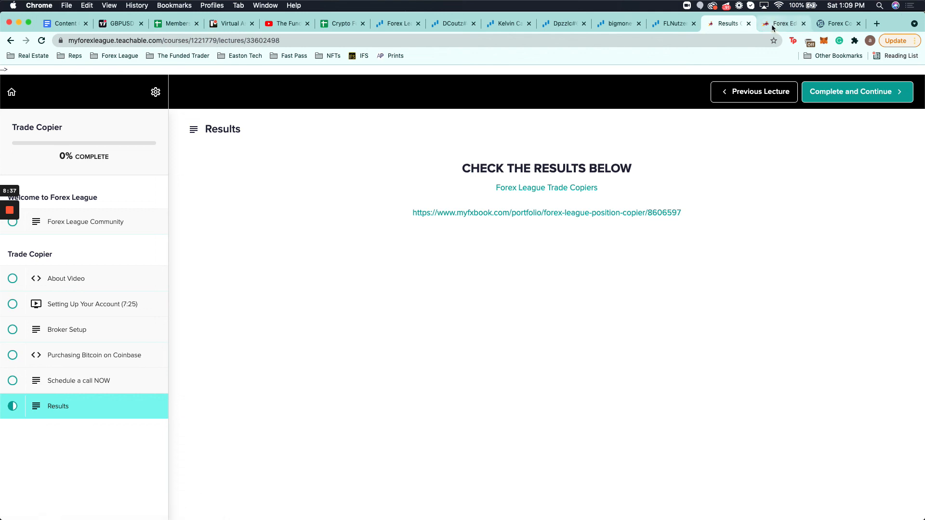
left_click(782, 24)
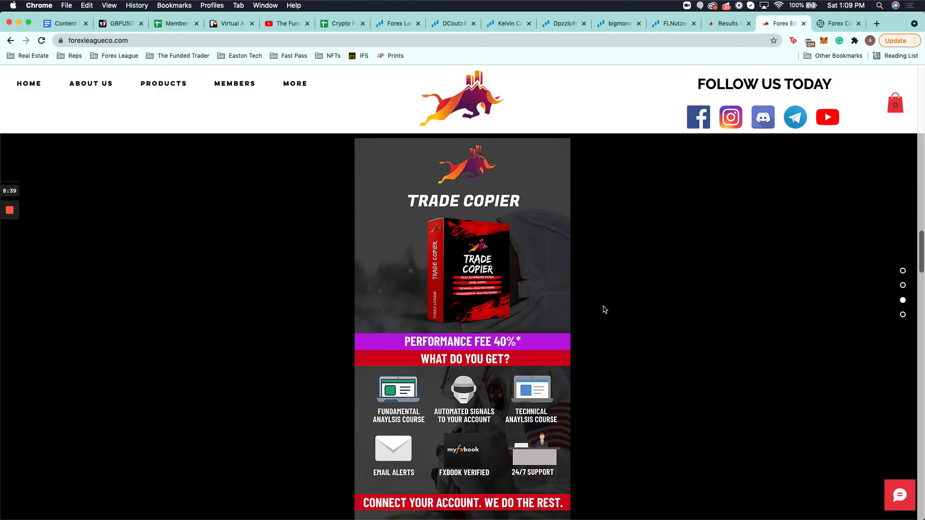